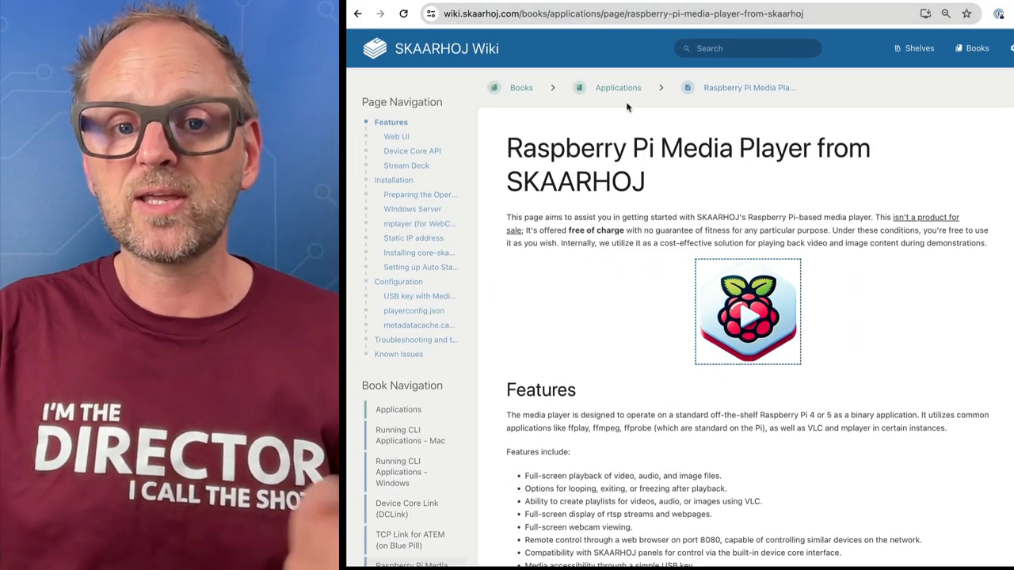
Scroll the Raspberry Pi Media Player wiki past Web UI, Device Core API and Stream Deck to Installation.
scroll("down", 3)
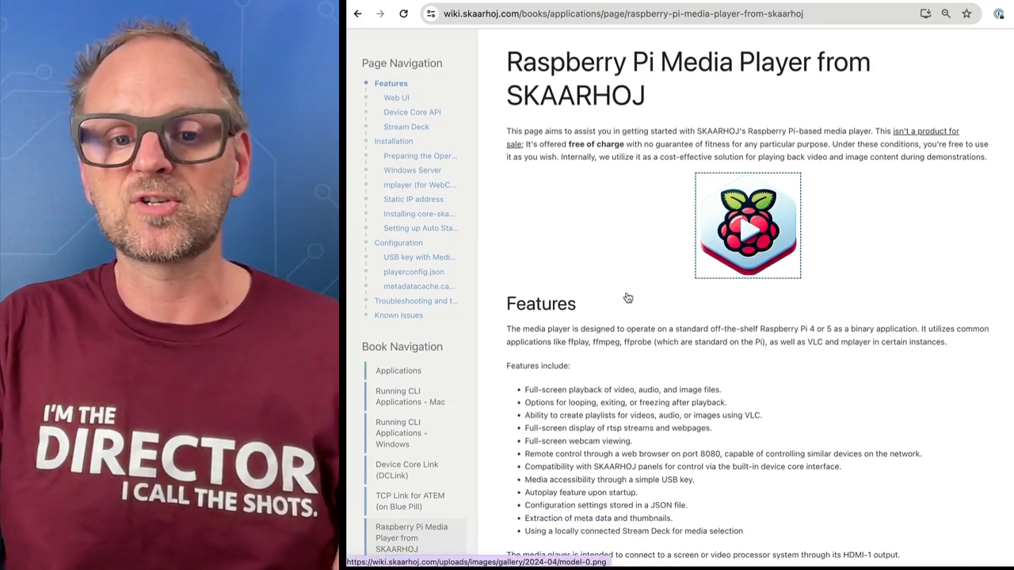
scroll("down", 3)
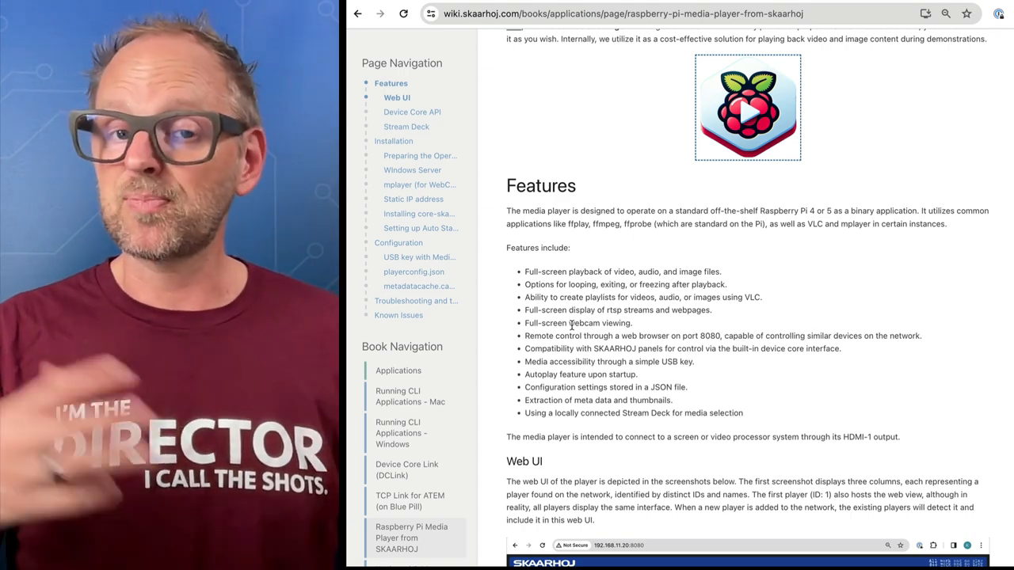
mouse_move(713, 307)
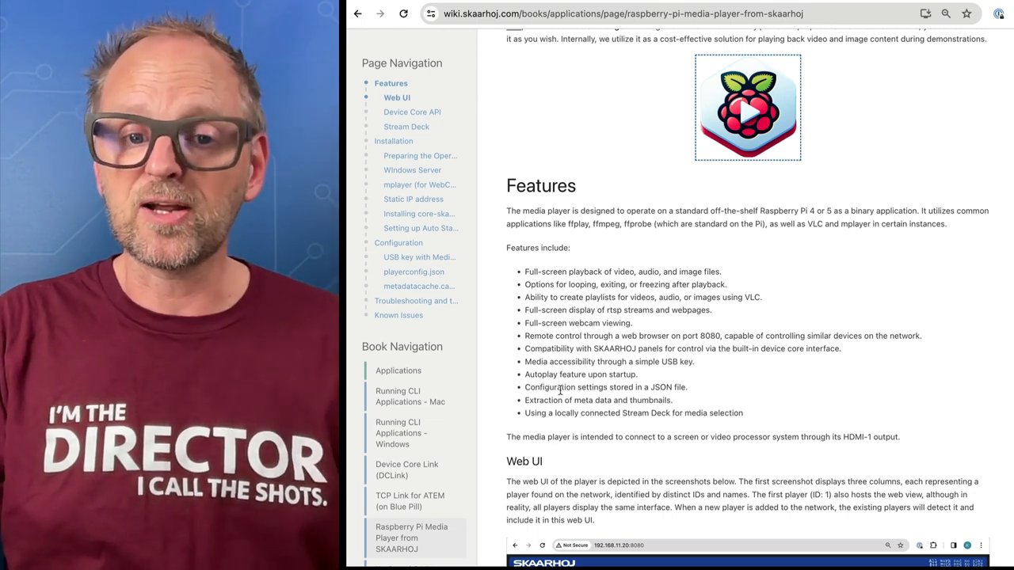
mouse_move(580, 411)
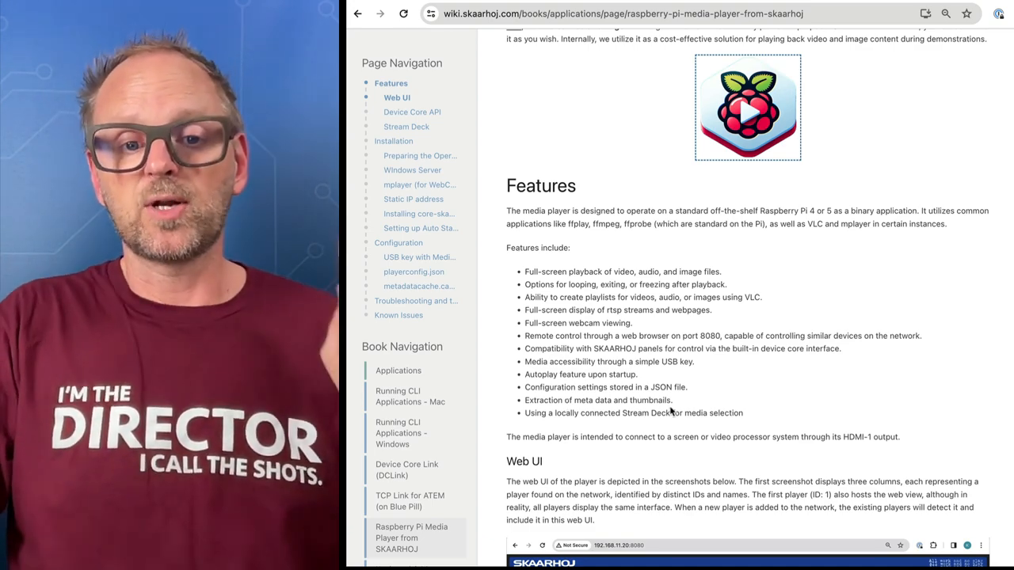
scroll("down", 3)
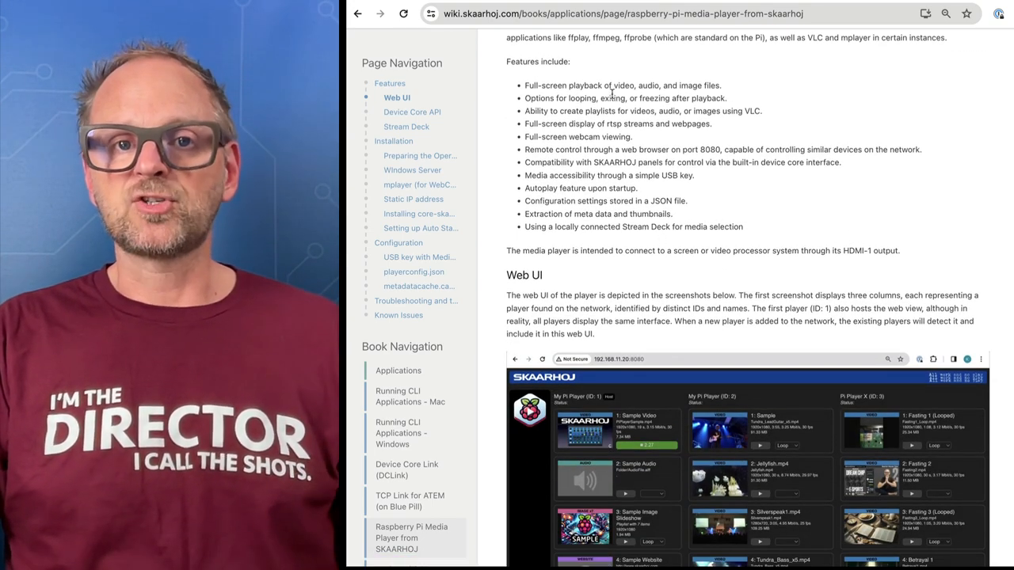
scroll("down", 3)
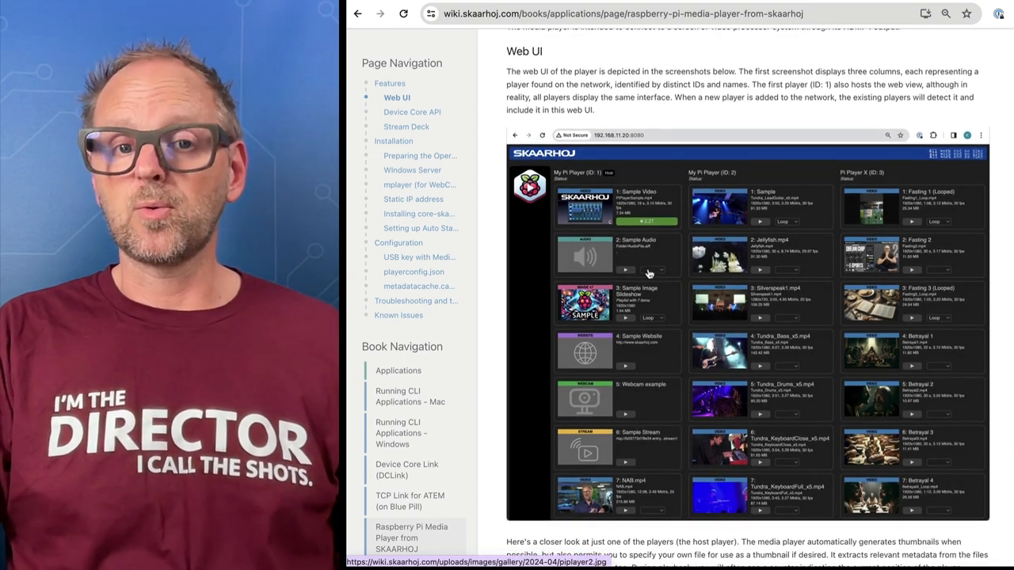
scroll("down", 3)
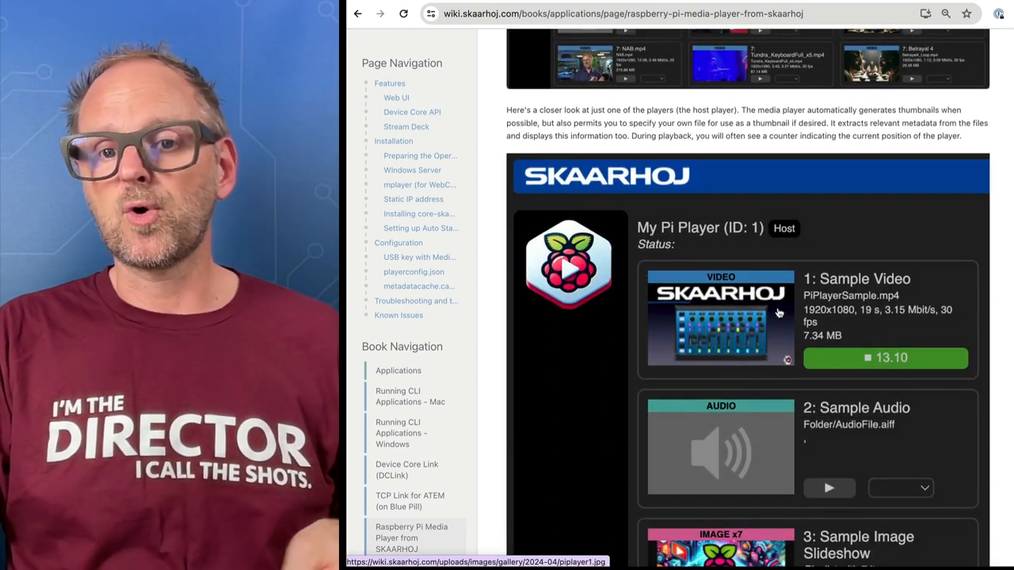
scroll("down", 3)
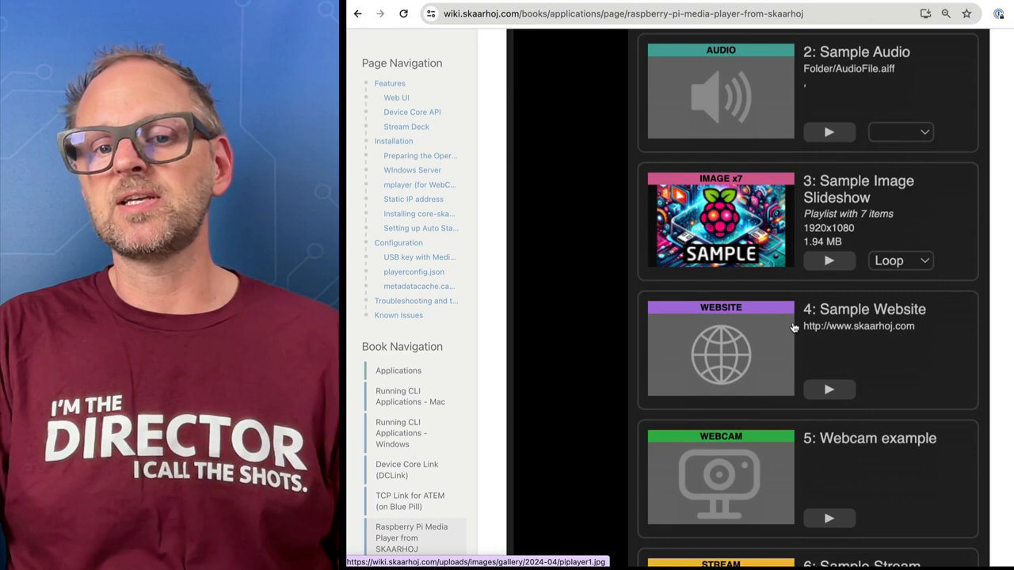
scroll("down", 3)
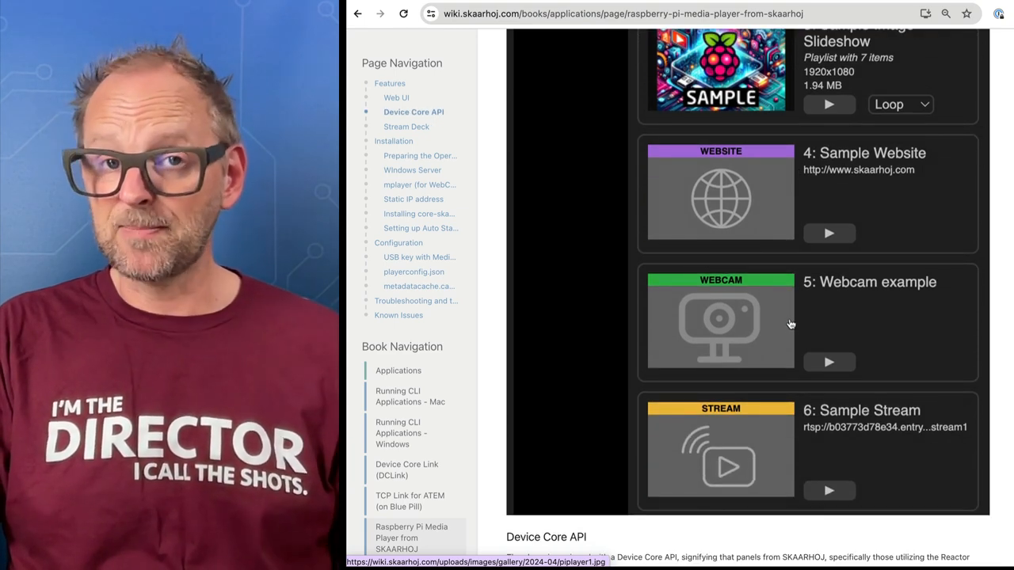
scroll("down", 3)
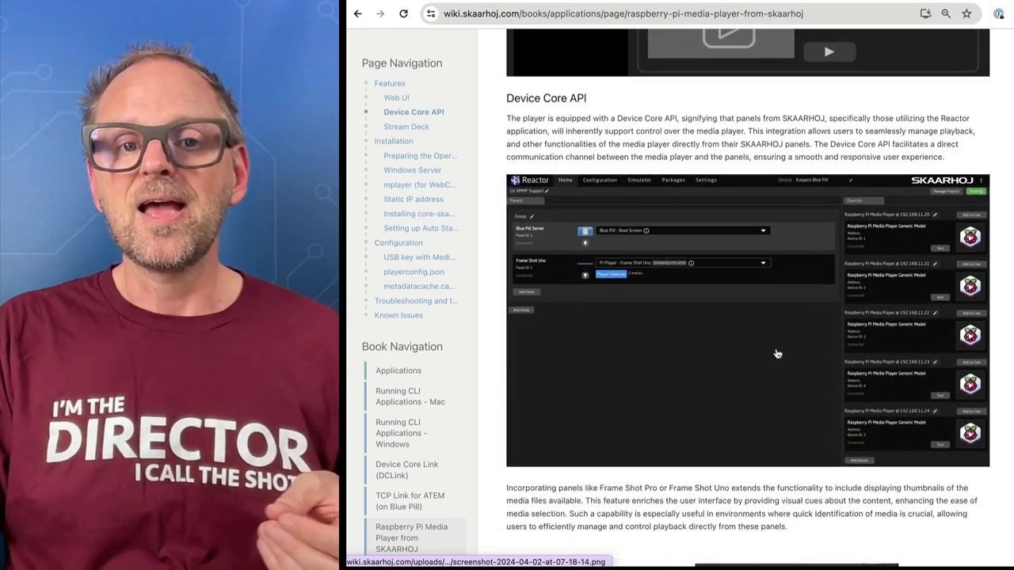
scroll("down", 3)
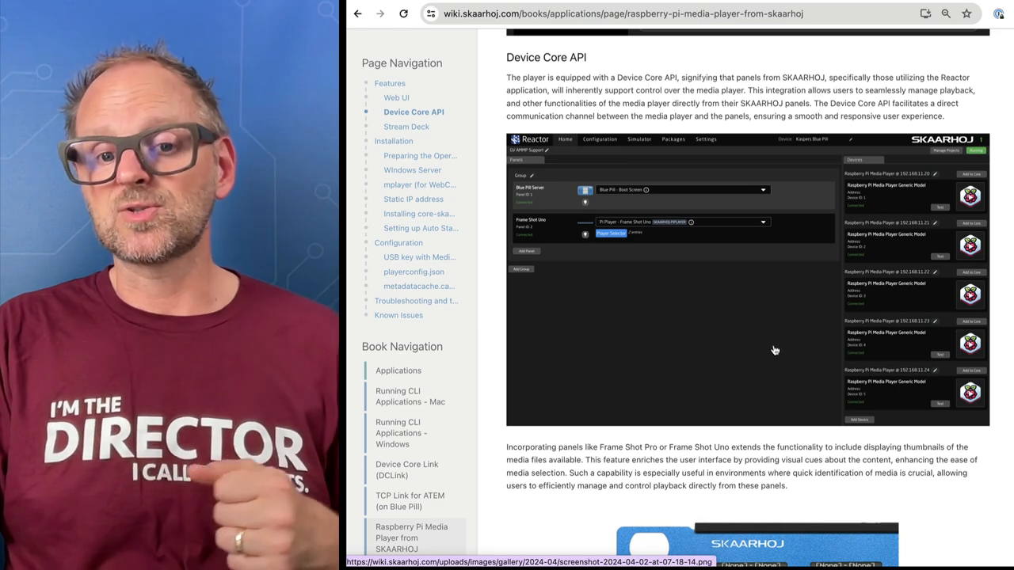
scroll("down", 3)
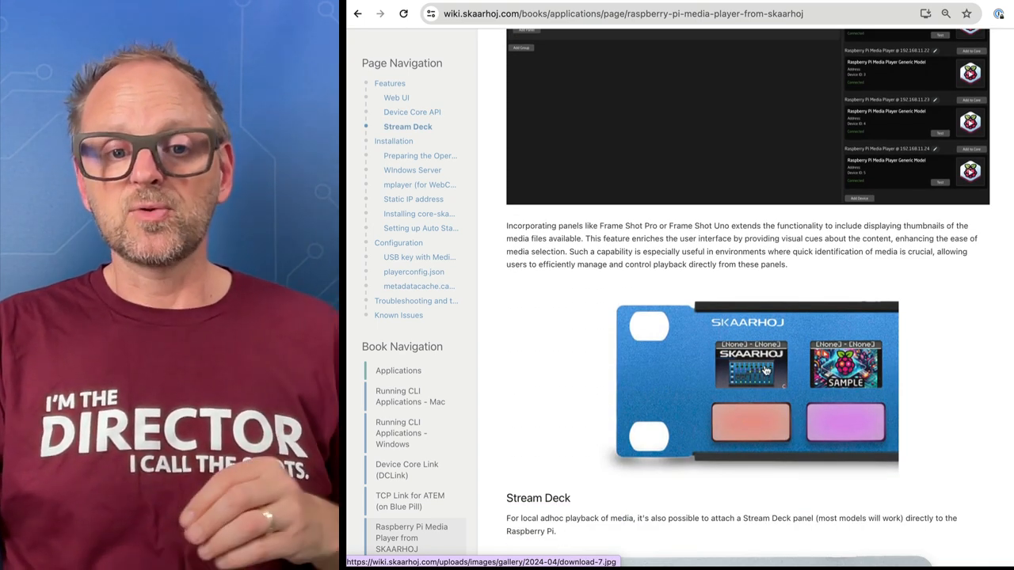
scroll("down", 3)
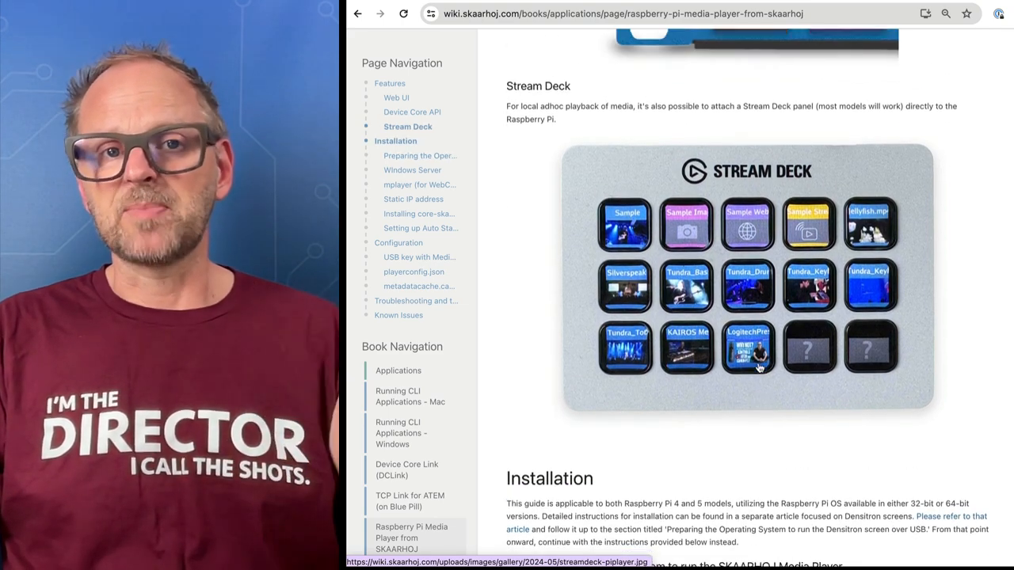
scroll("up", 3)
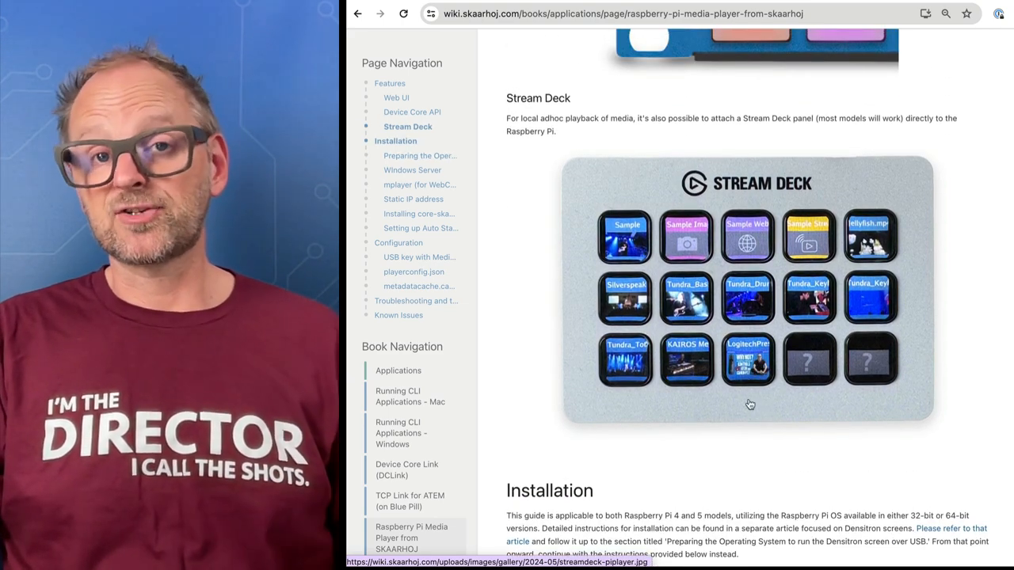
scroll("down", 3)
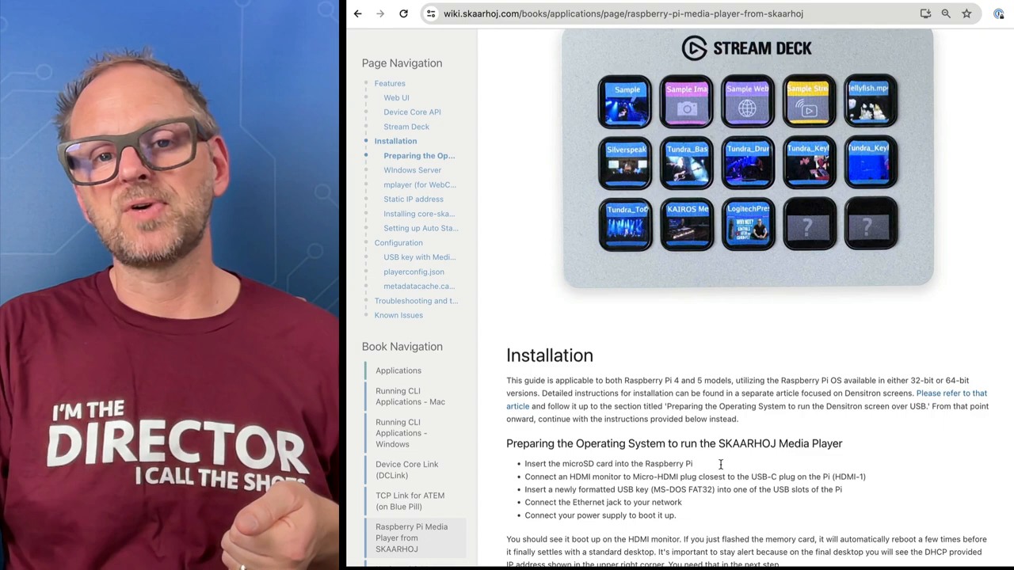
scroll("down", 3)
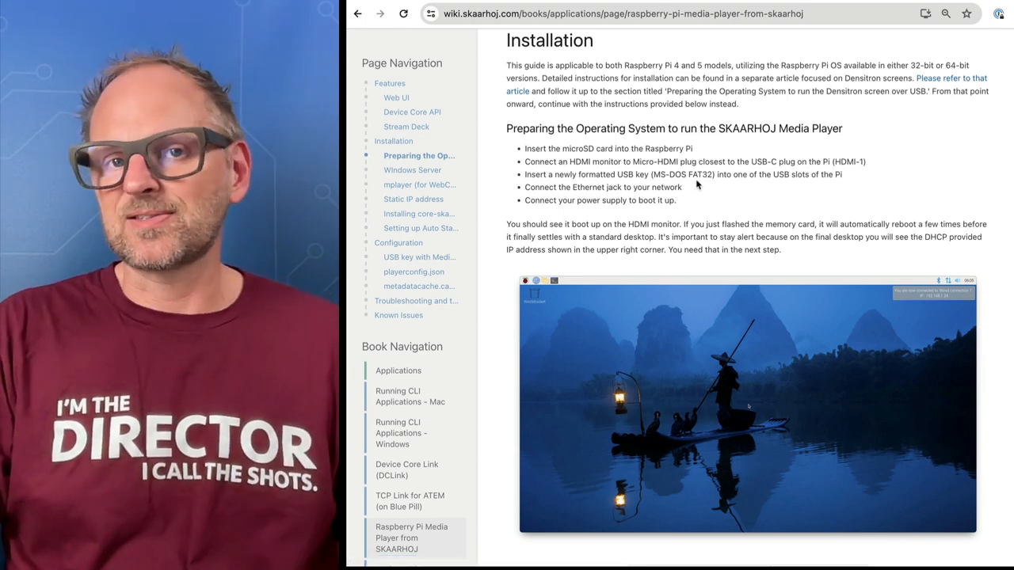
Scroll the wiki to the Configuration section about USB keys with media files.
scroll("down", 3)
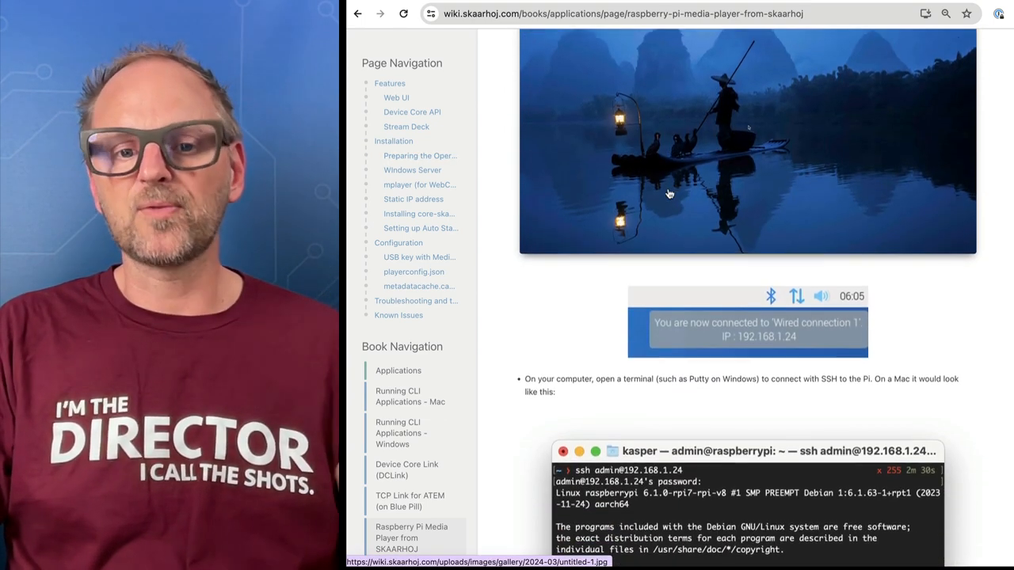
scroll("down", 3)
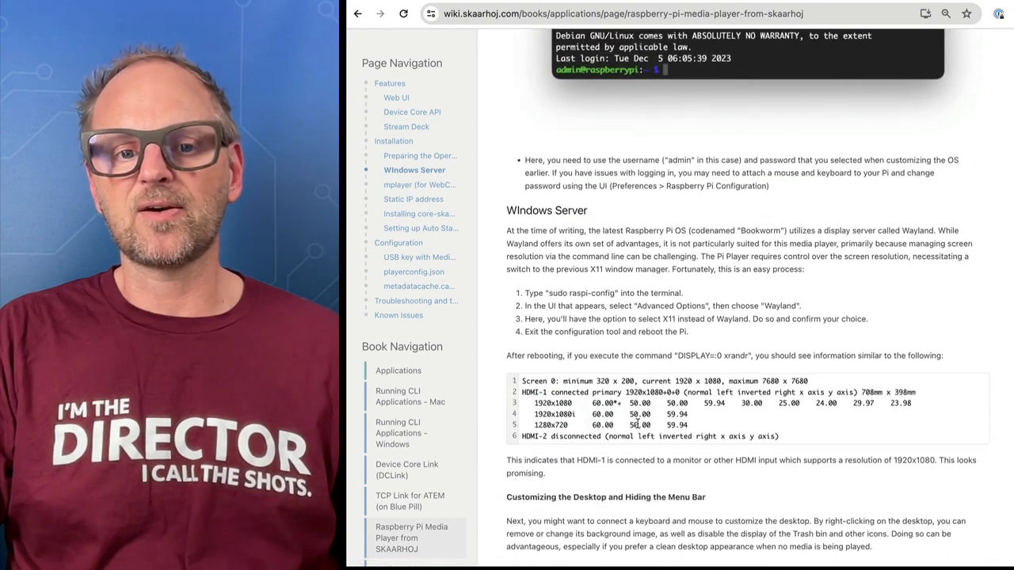
scroll("down", 3)
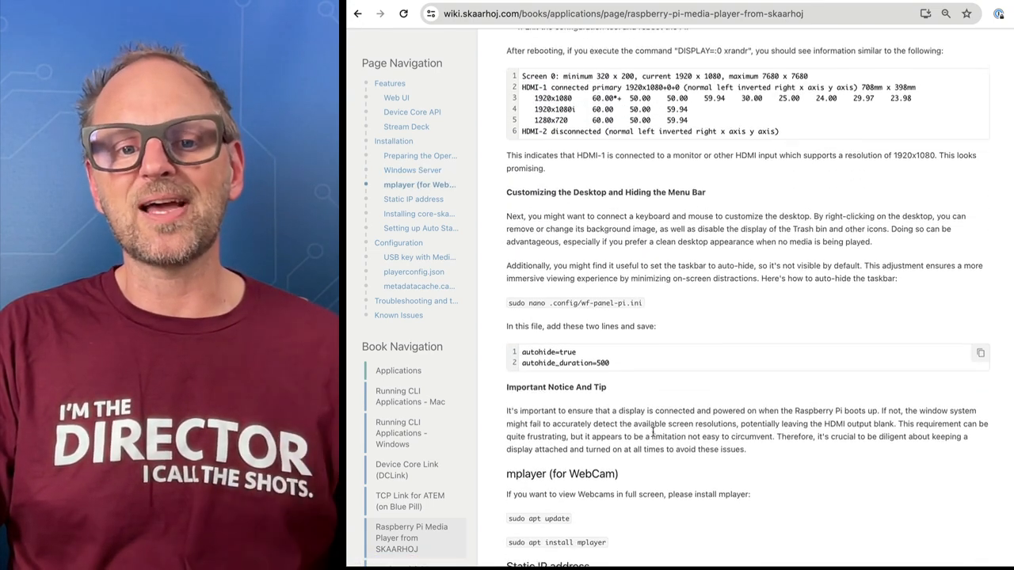
scroll("down", 3)
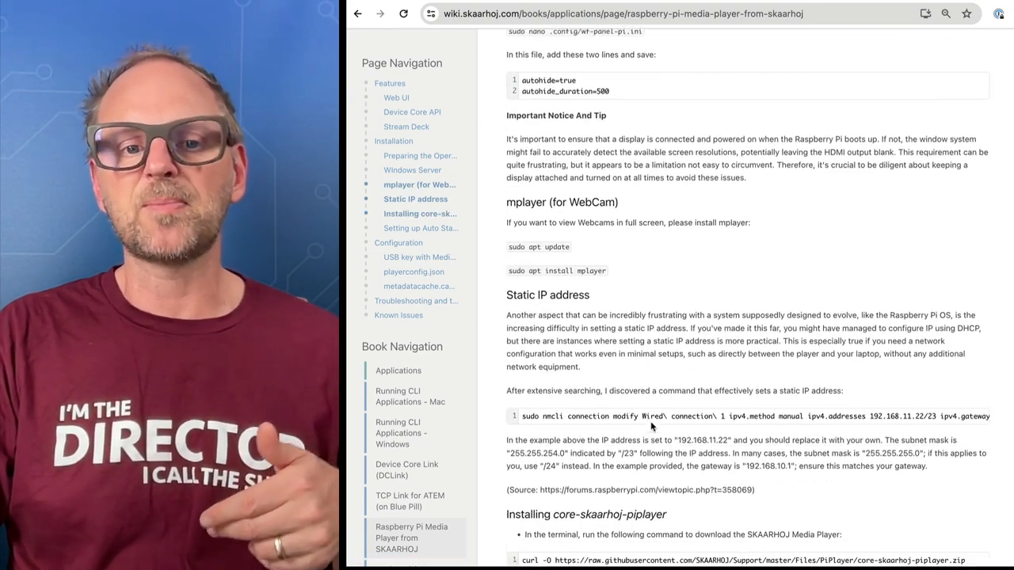
scroll("down", 3)
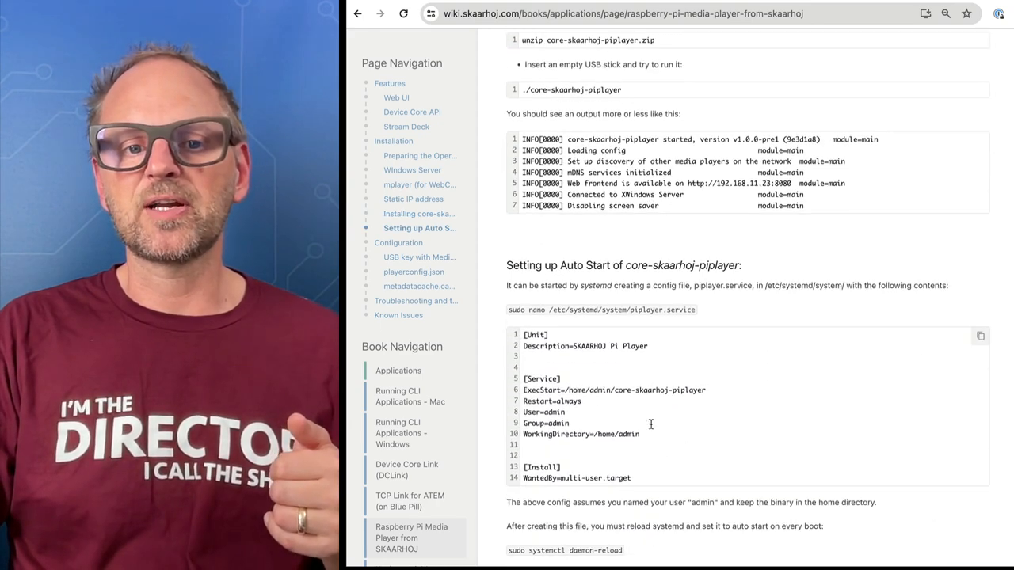
scroll("down", 3)
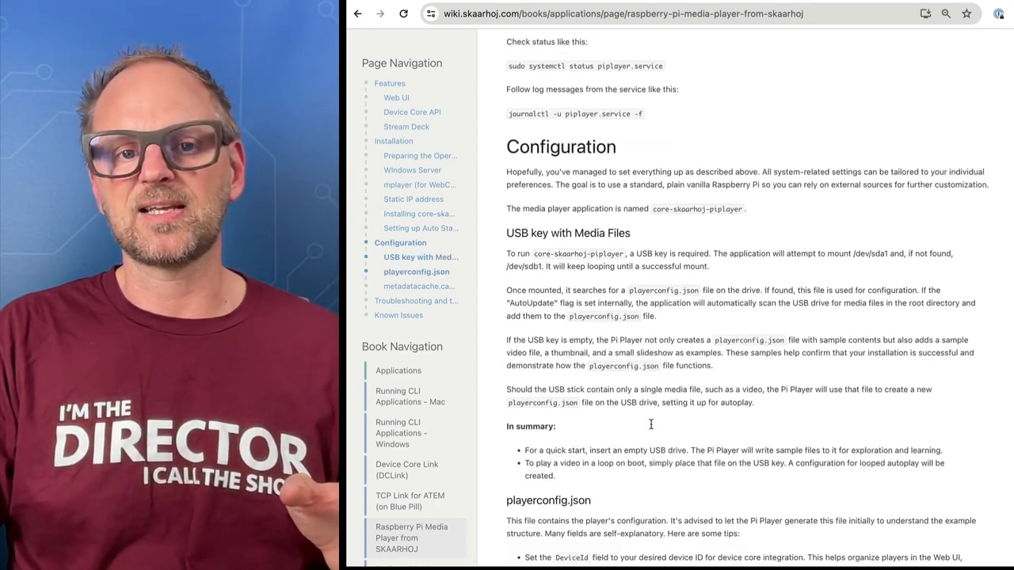
scroll("up", 3)
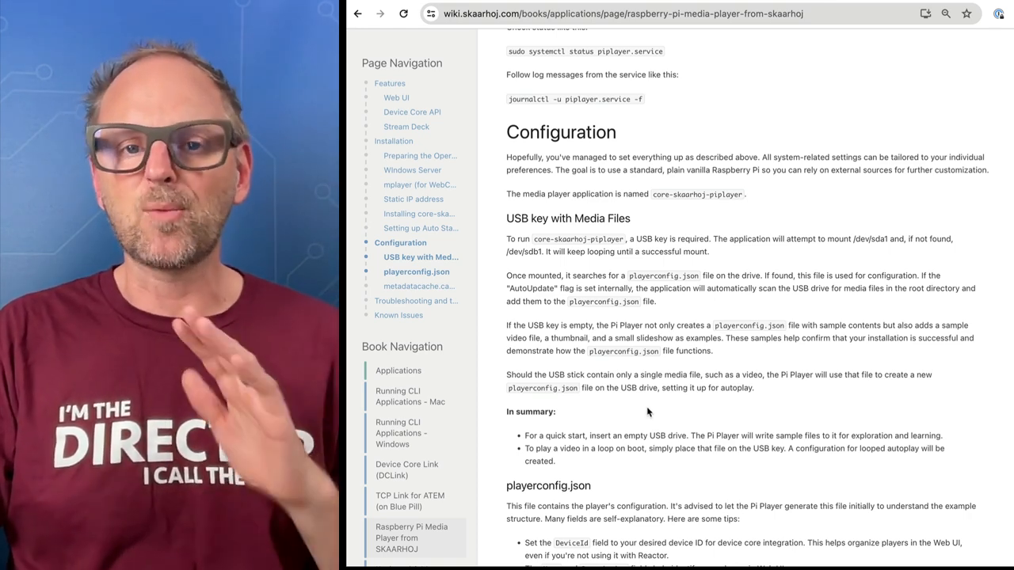
scroll("up", 3)
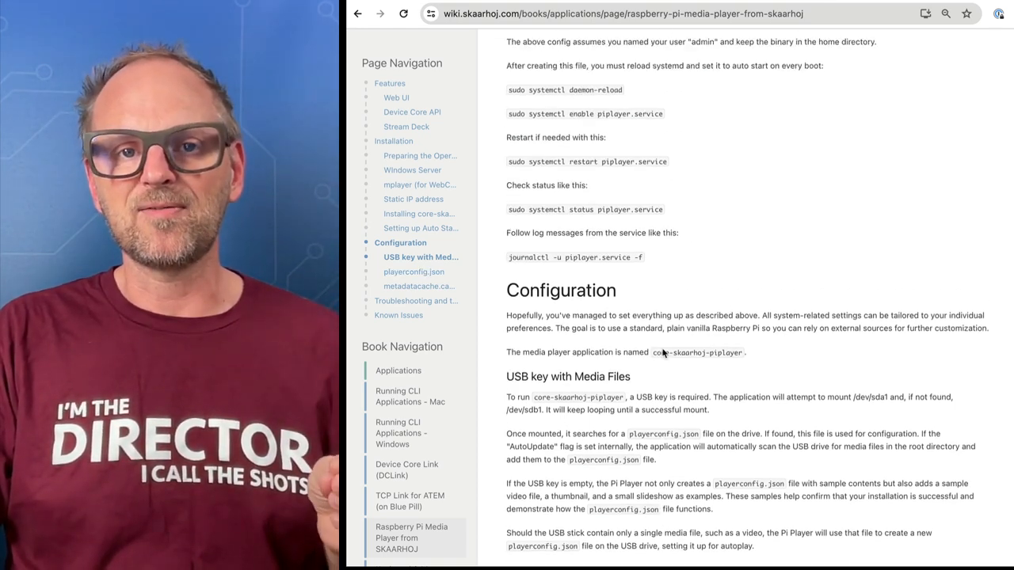
scroll("up", 3)
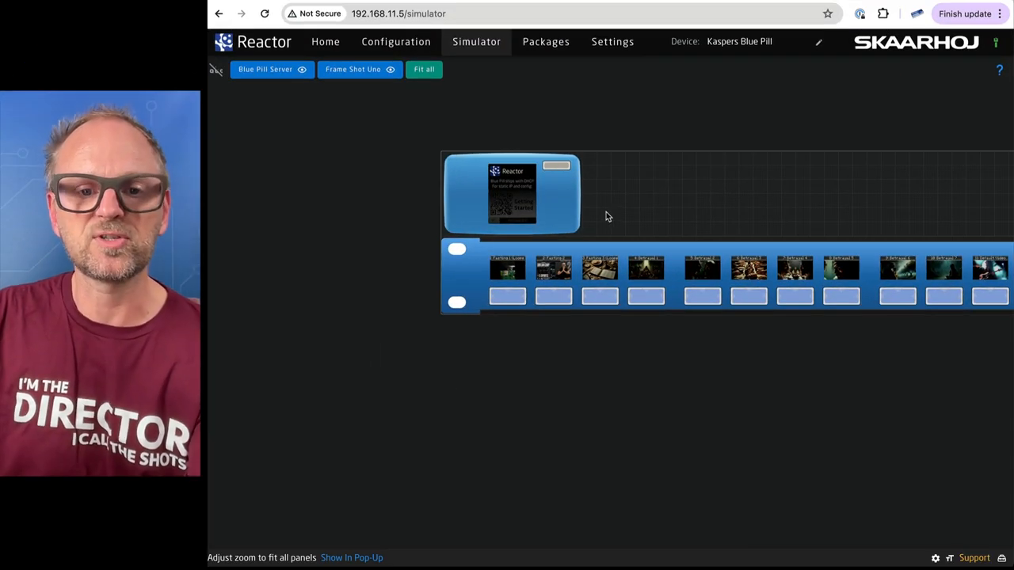
Zoom the simulator to the Blue Pill Server panel, then return to the Home overview.
left_click(424, 70)
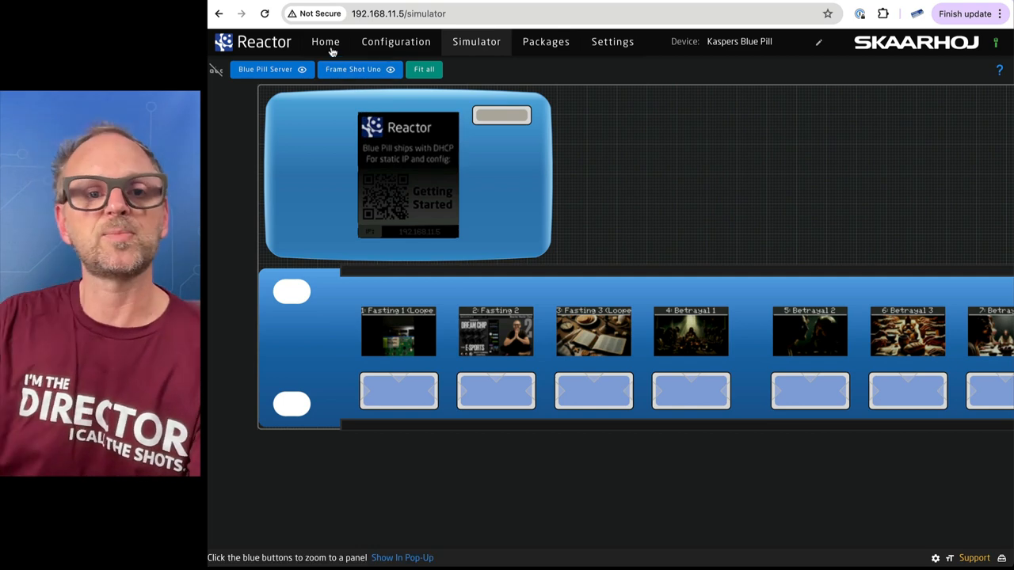
left_click(325, 41)
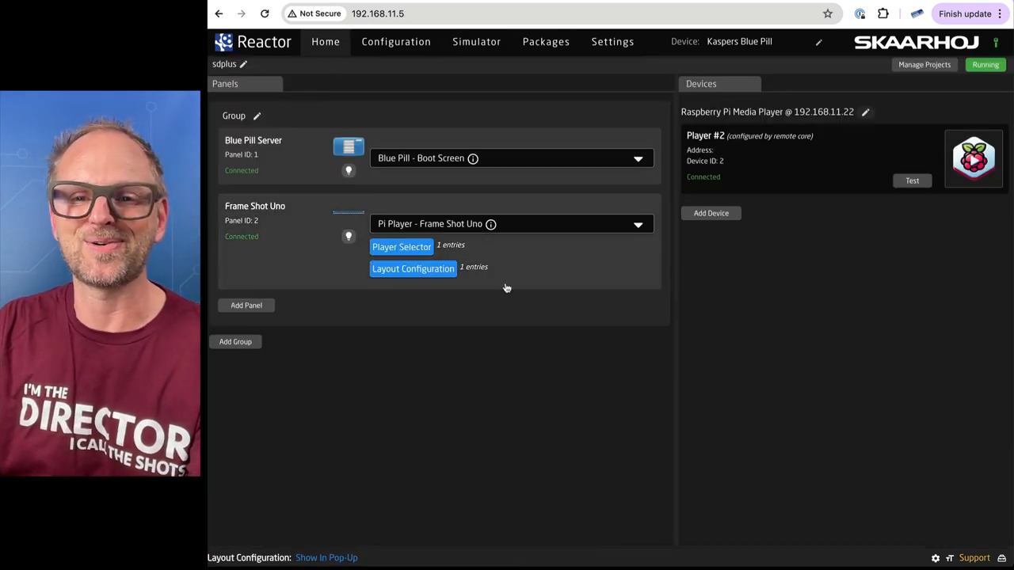
mouse_move(309, 282)
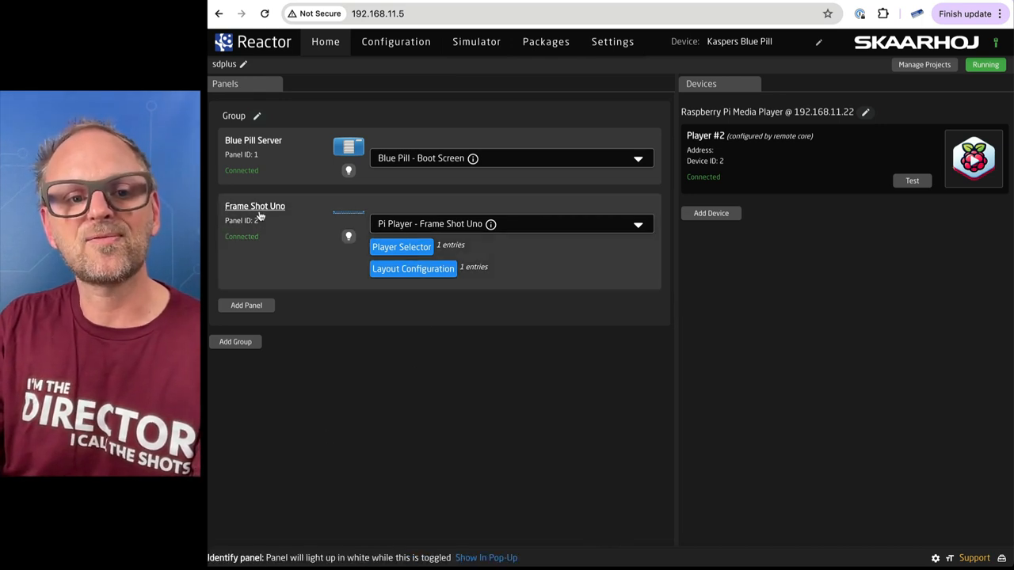
left_click(403, 247)
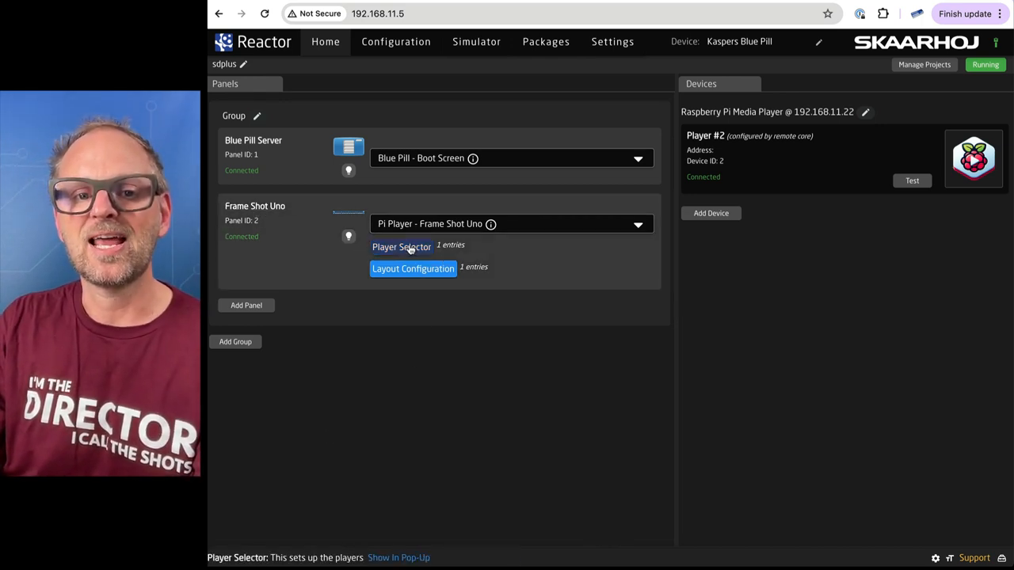
left_click(400, 247)
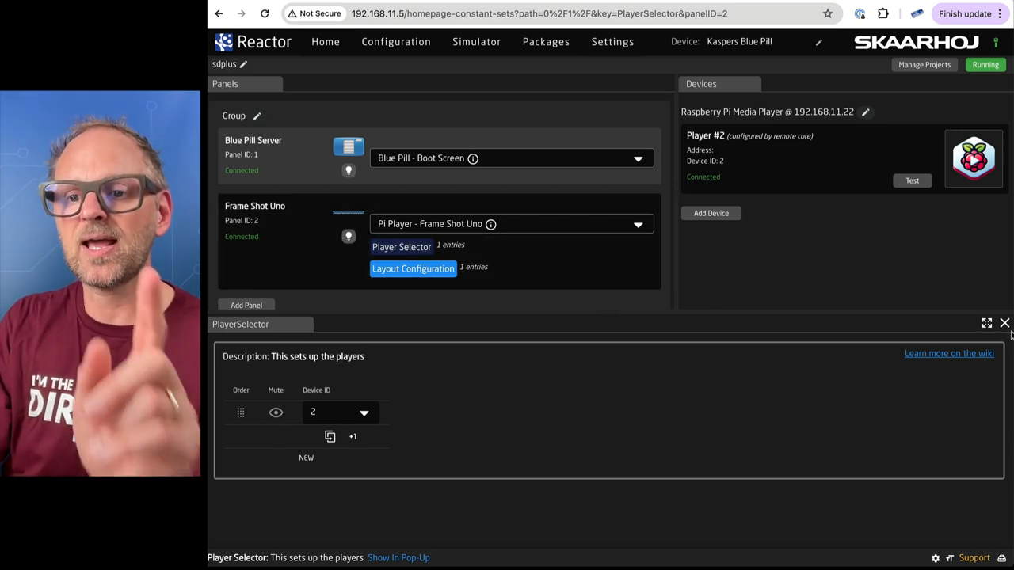
left_click(1004, 323)
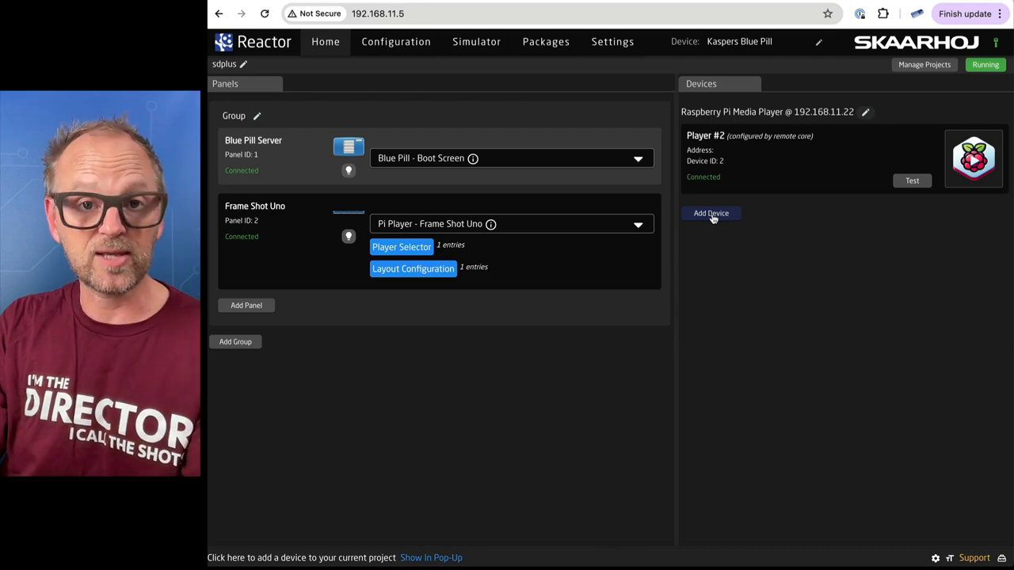
left_click(710, 212)
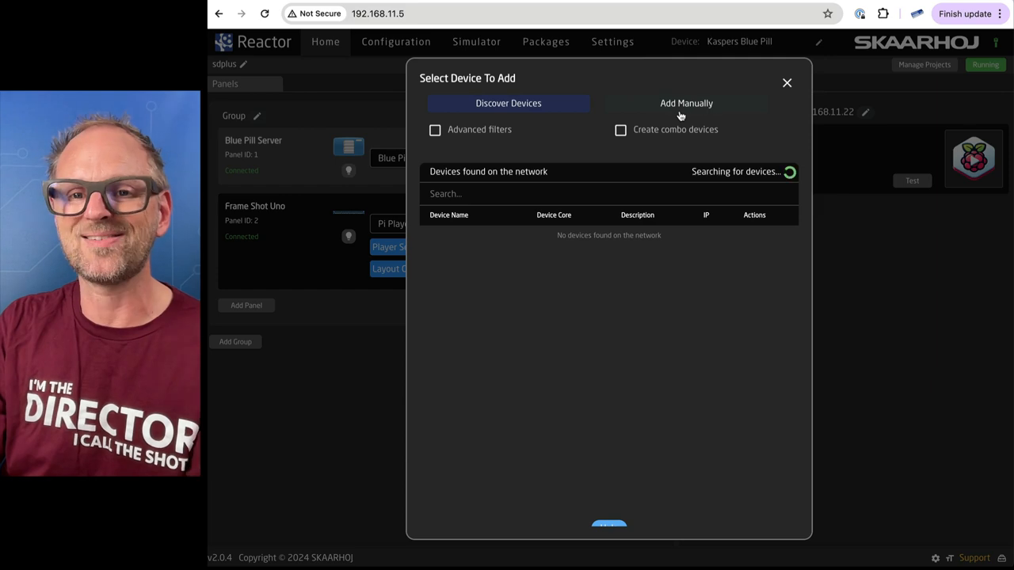
Add an unknown device manually at address 192.168.11.21 and confirm it.
left_click(686, 103)
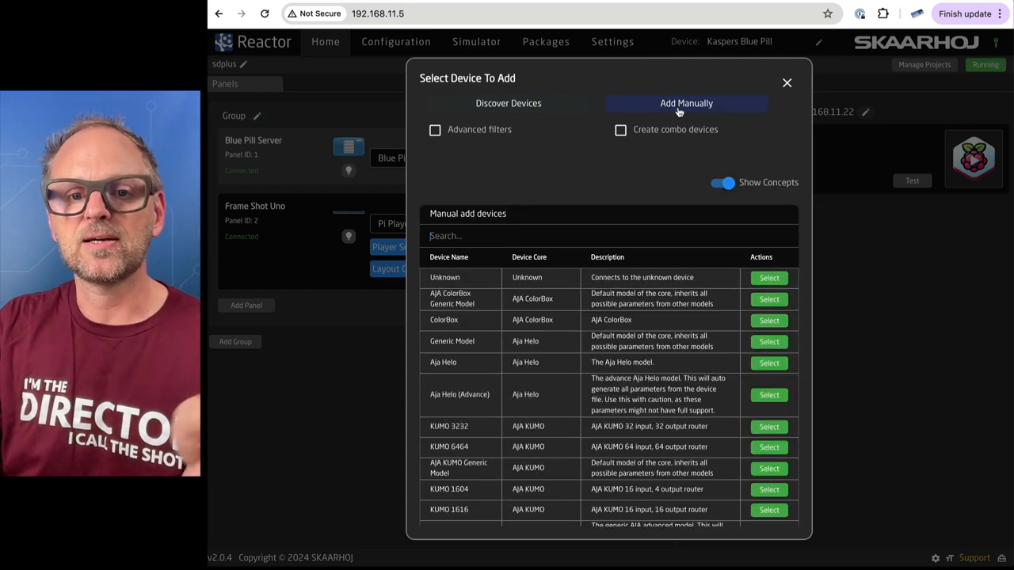
left_click(768, 278)
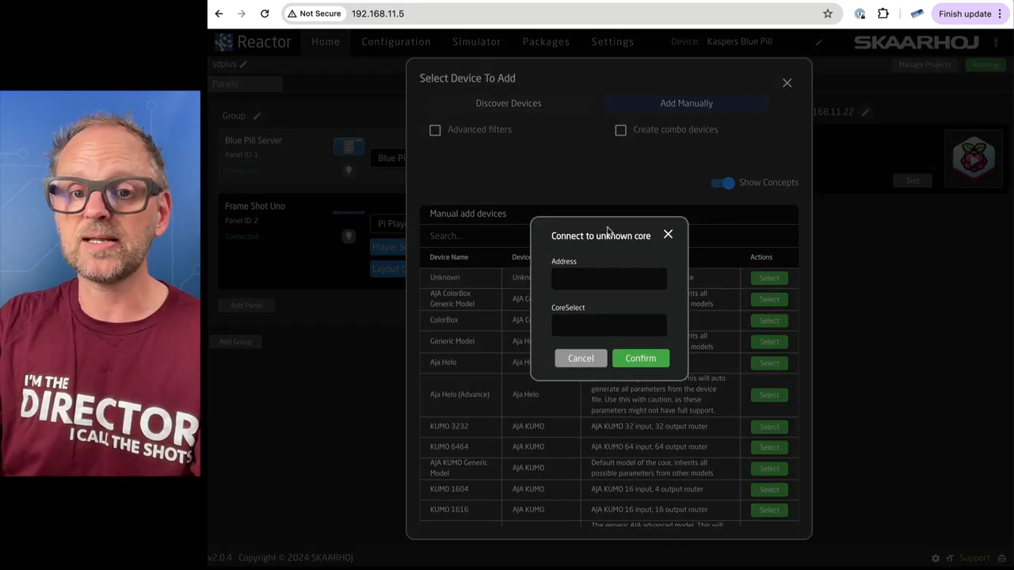
type("1")
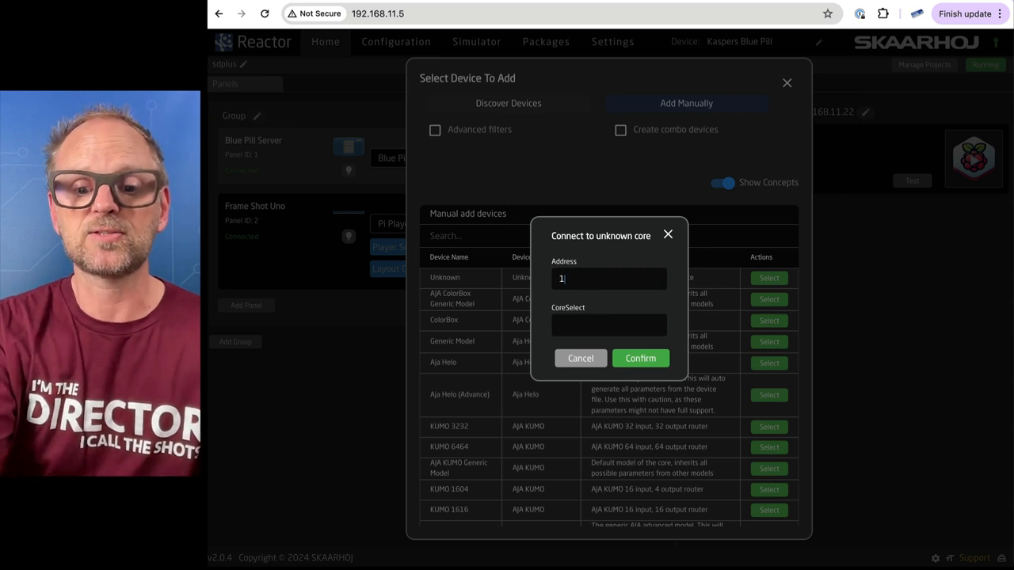
type("192.168.11.")
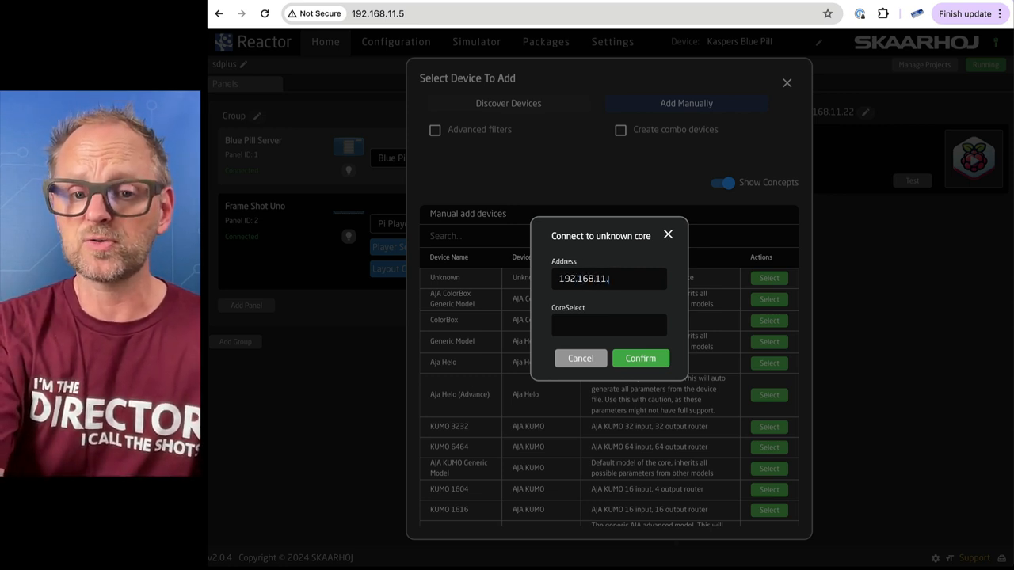
type("21")
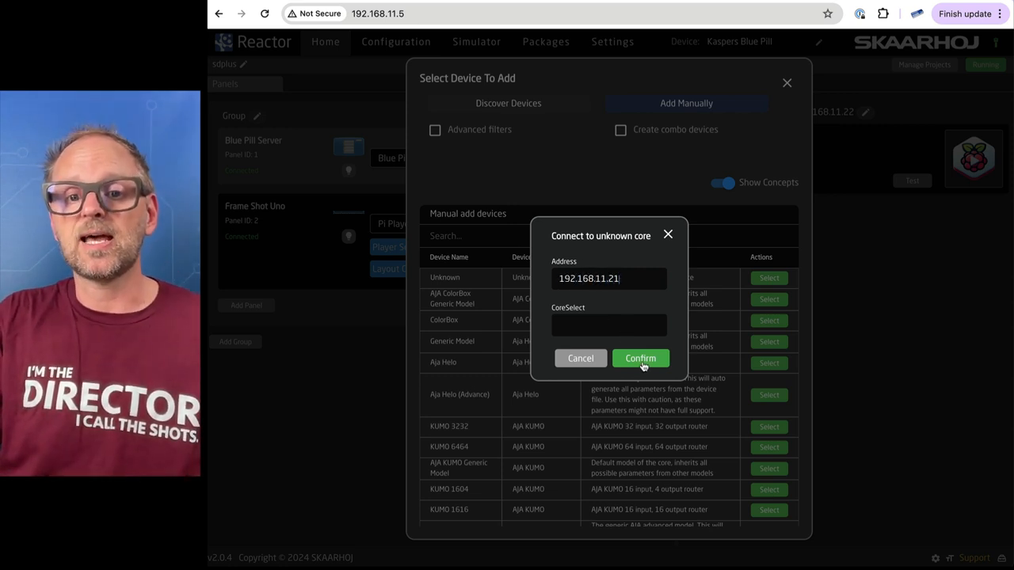
left_click(640, 358)
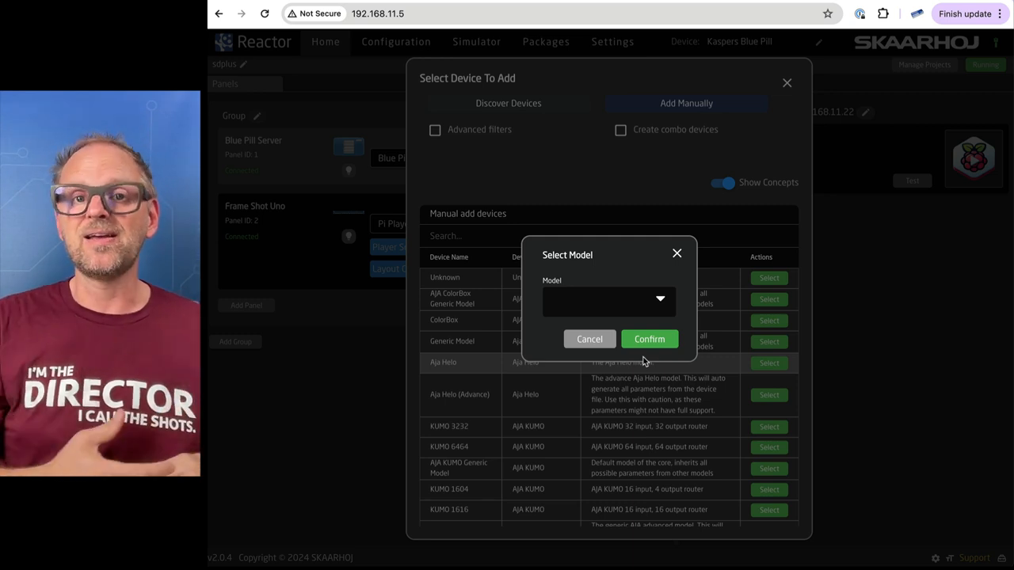
mouse_move(631, 325)
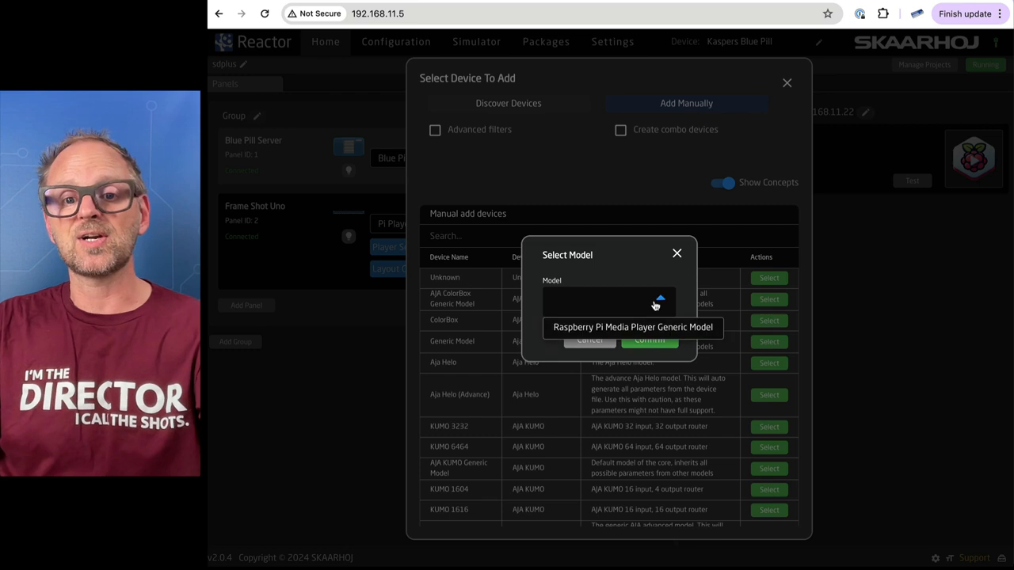
mouse_move(630, 328)
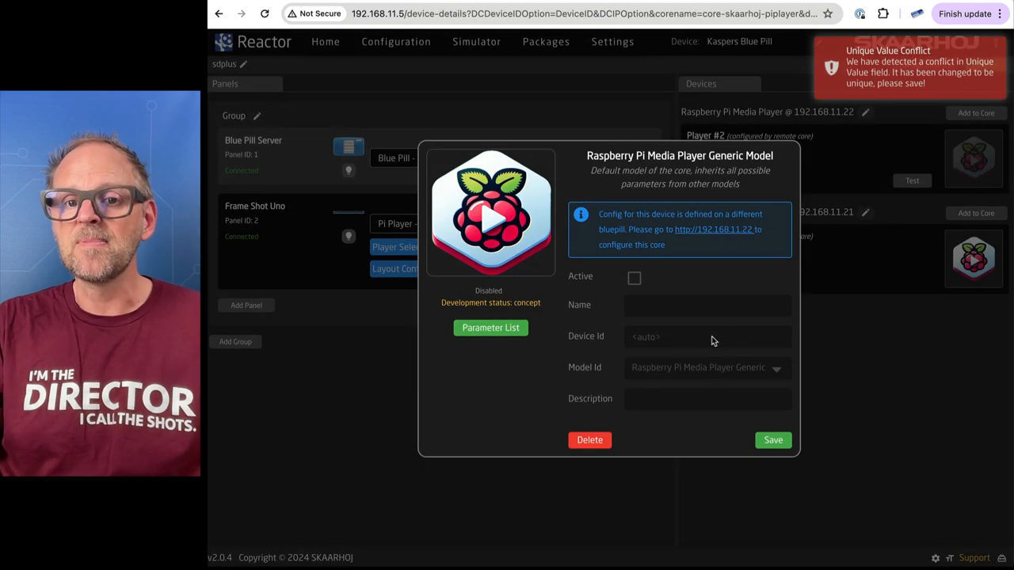
mouse_move(665, 250)
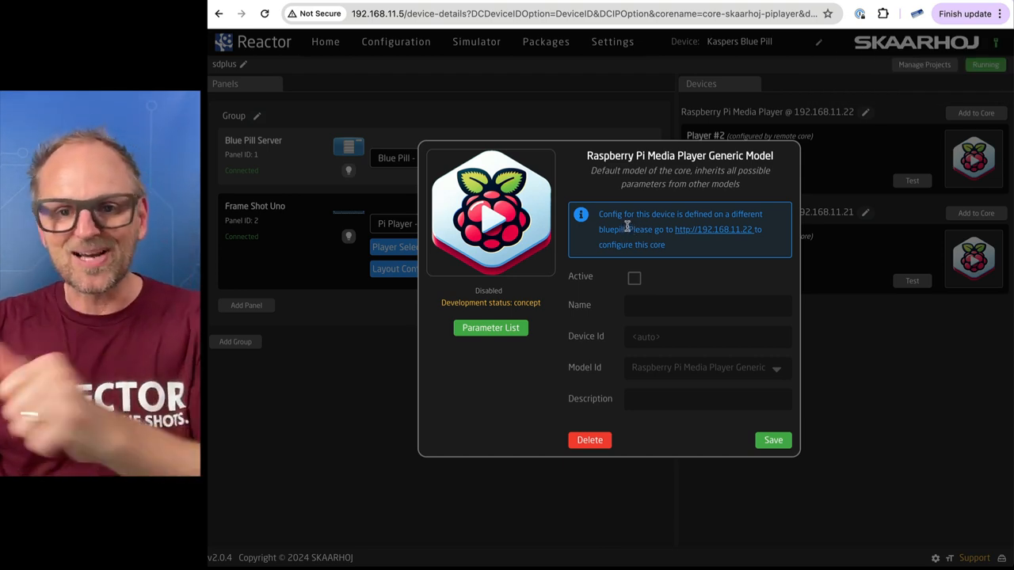
mouse_move(694, 238)
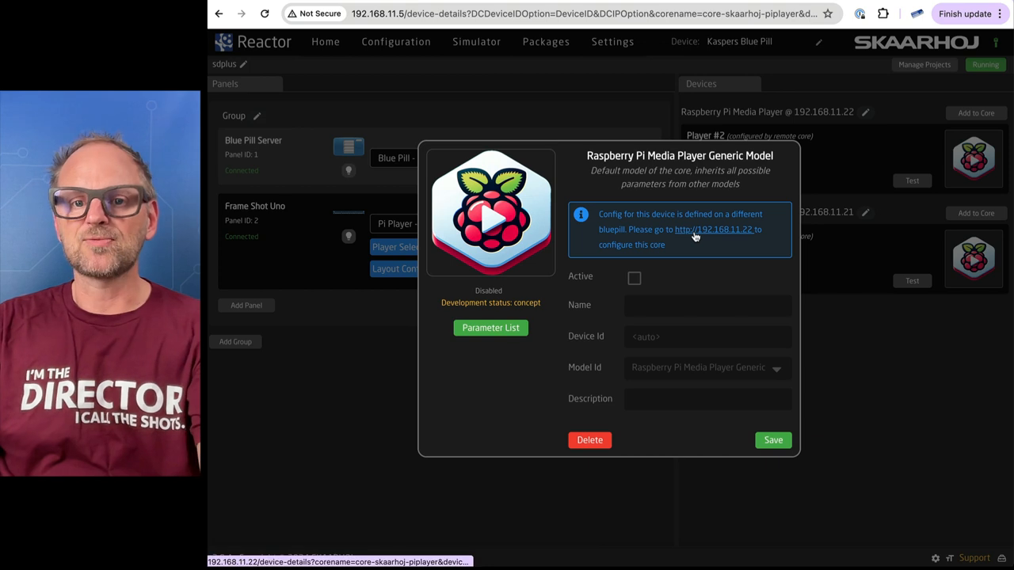
mouse_move(694, 251)
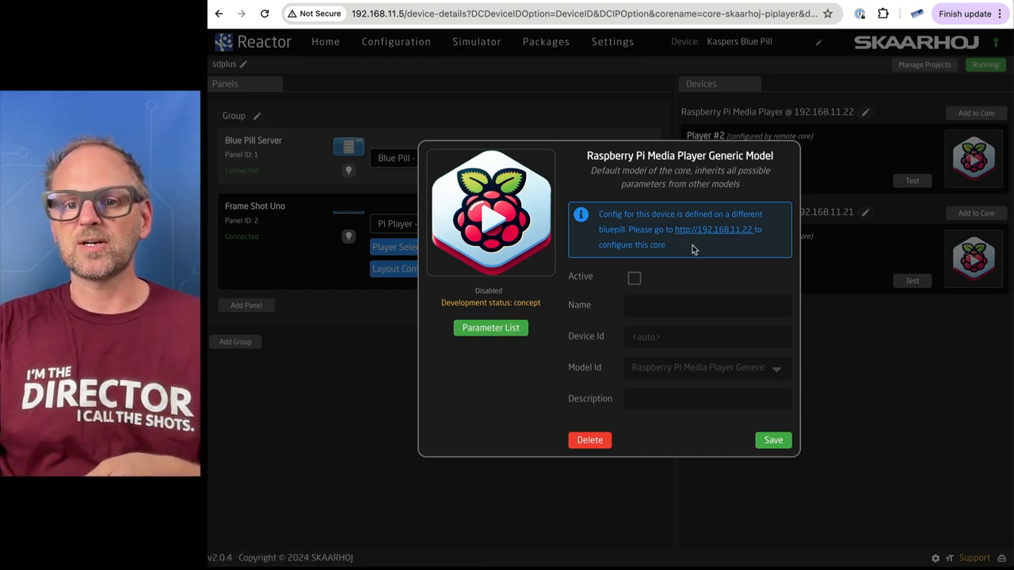
mouse_move(853, 222)
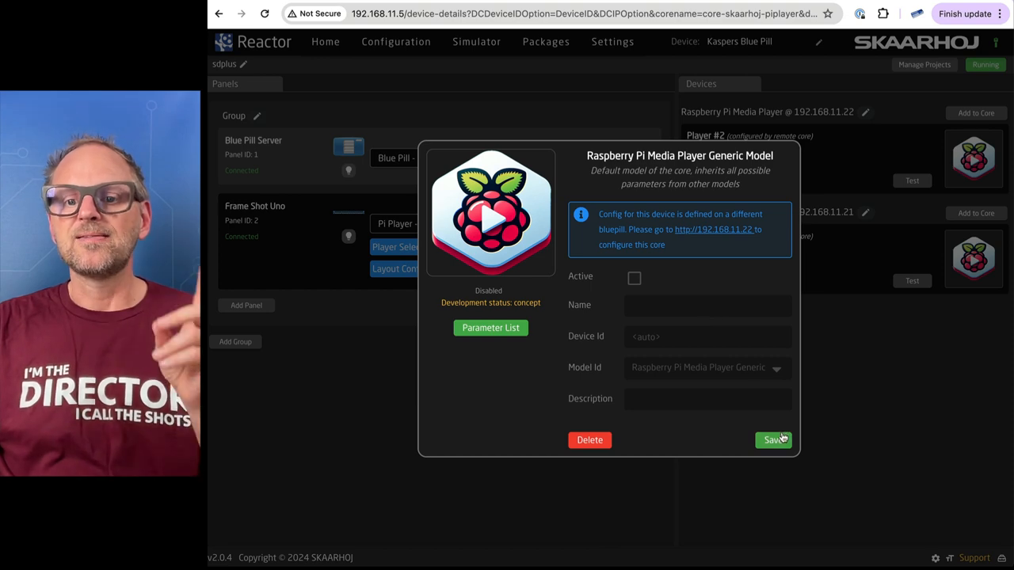
Save the Raspberry Pi Media Player at 192.168.11.21 as Player #1.
left_click(774, 441)
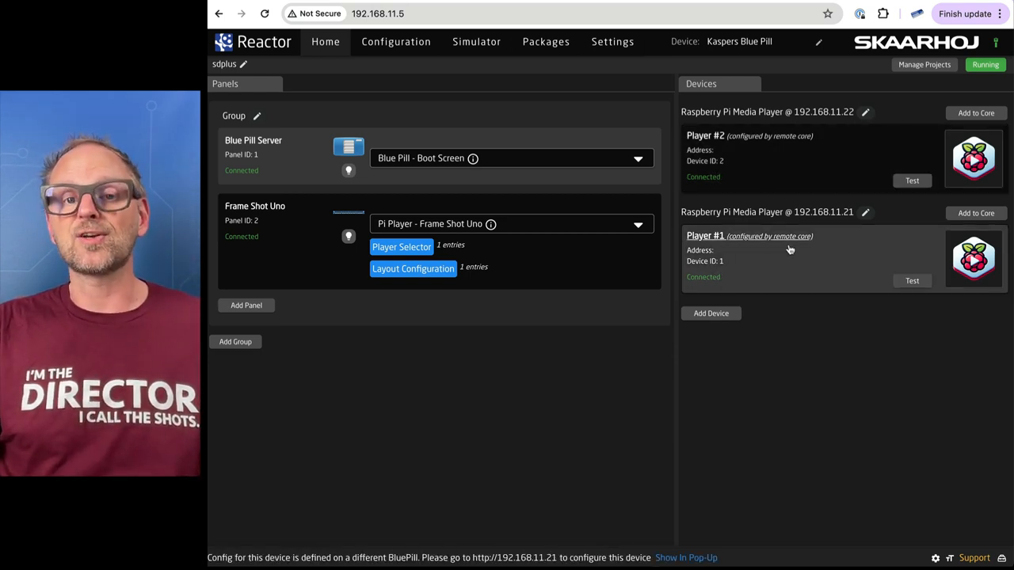
mouse_move(710, 314)
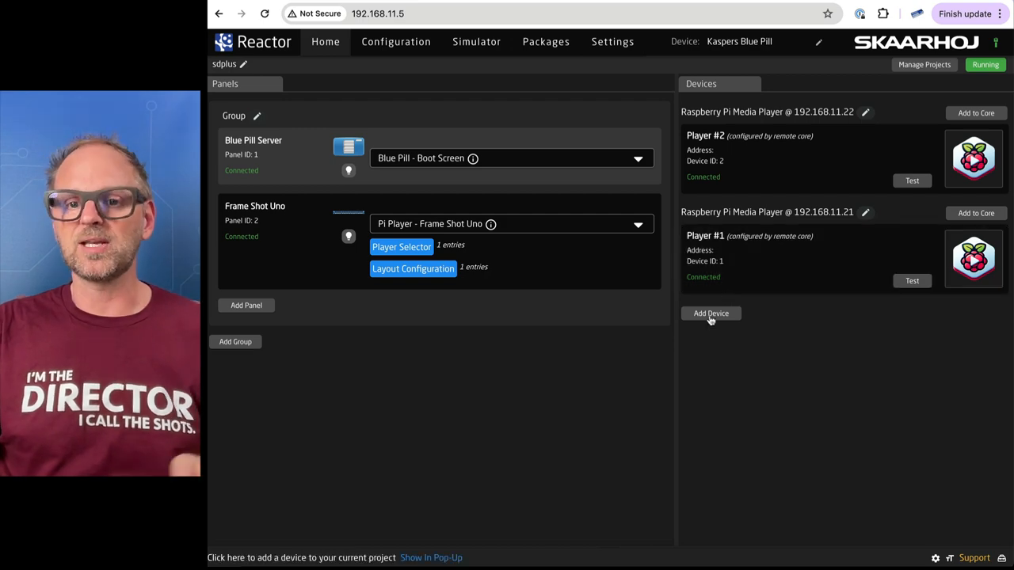
Add a Raspberry Pi Media Player at 192.168.11.23 as Player #3.
left_click(710, 313)
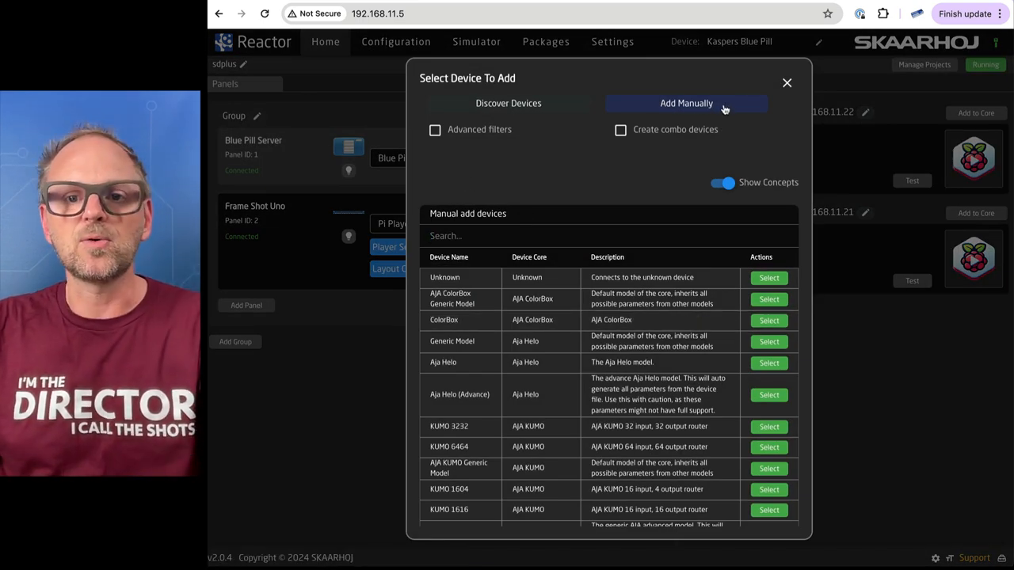
left_click(769, 277)
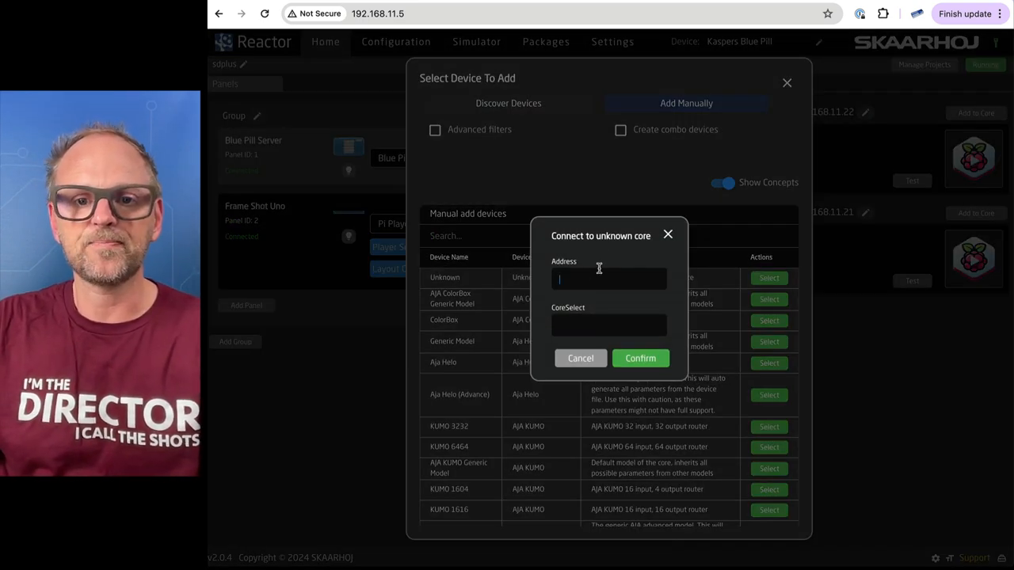
type("192.168.11")
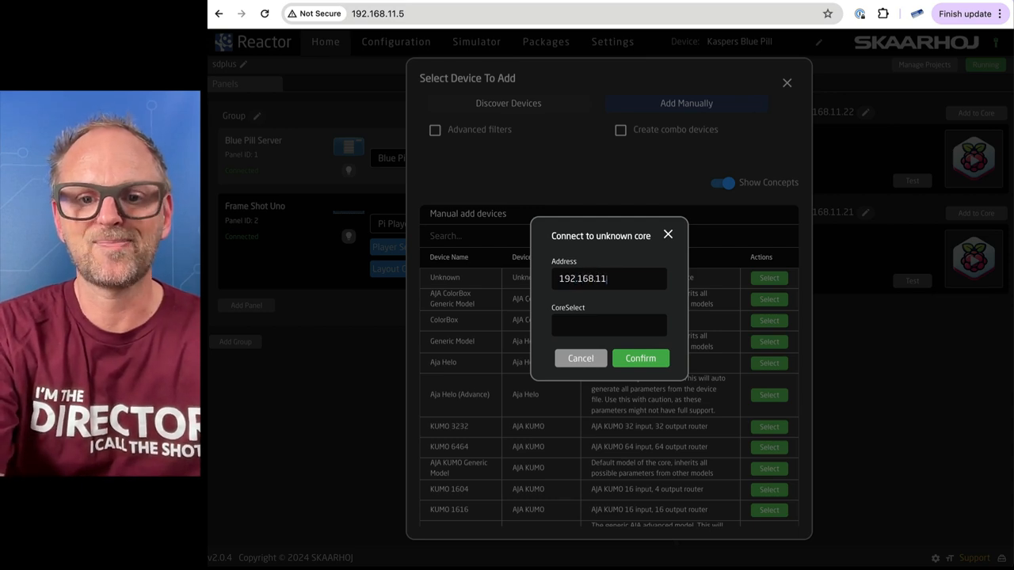
type("23")
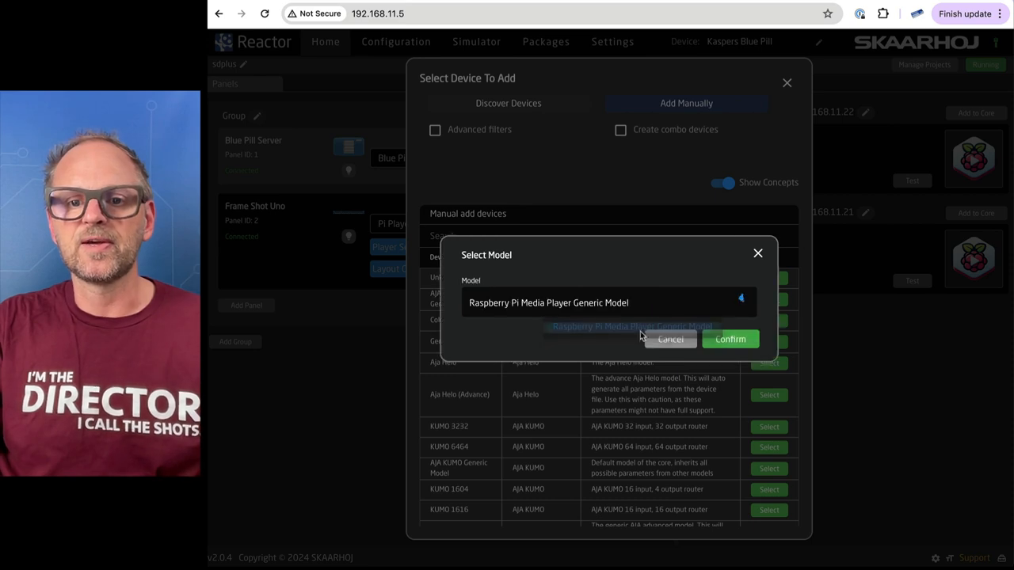
left_click(729, 339)
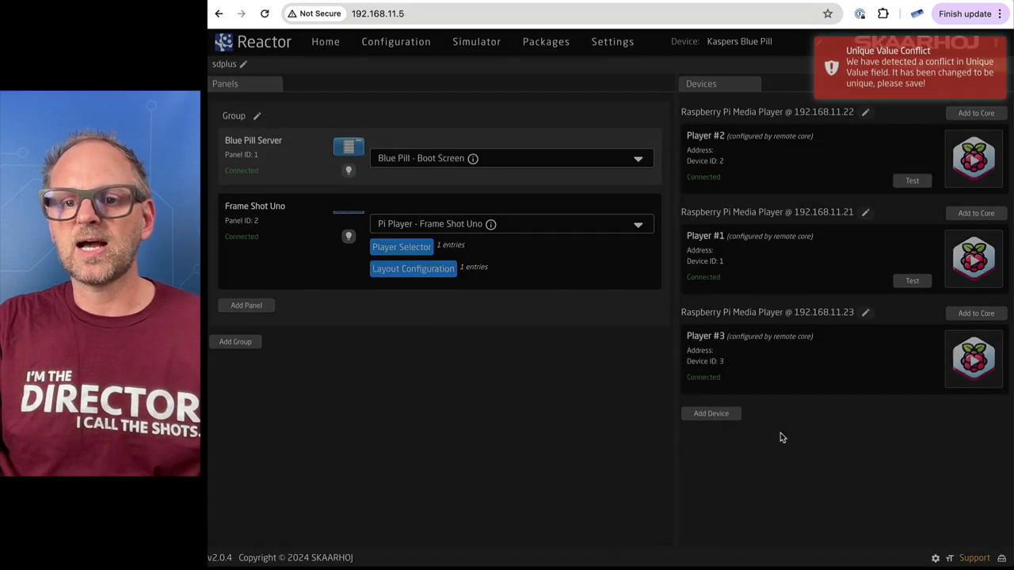
Add a Raspberry Pi Media Player at 192.168.11.24 as Player #4 and save it.
left_click(710, 413)
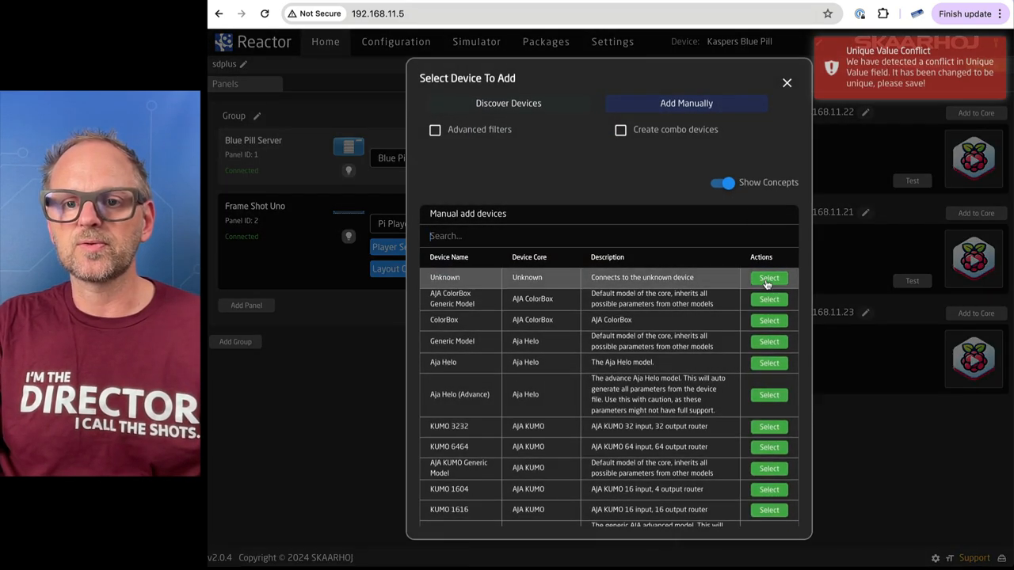
left_click(769, 279)
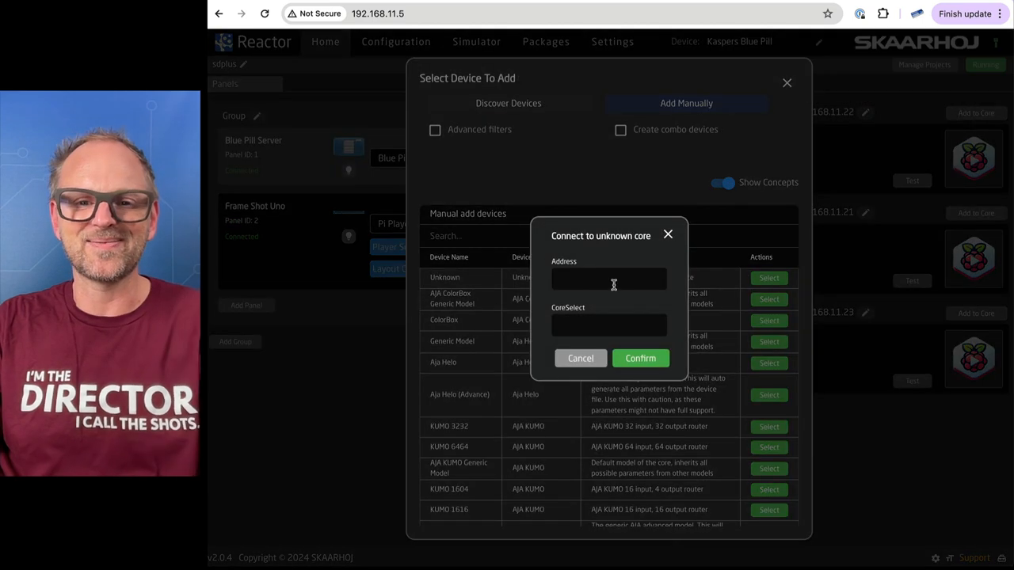
type("192.168.11.24")
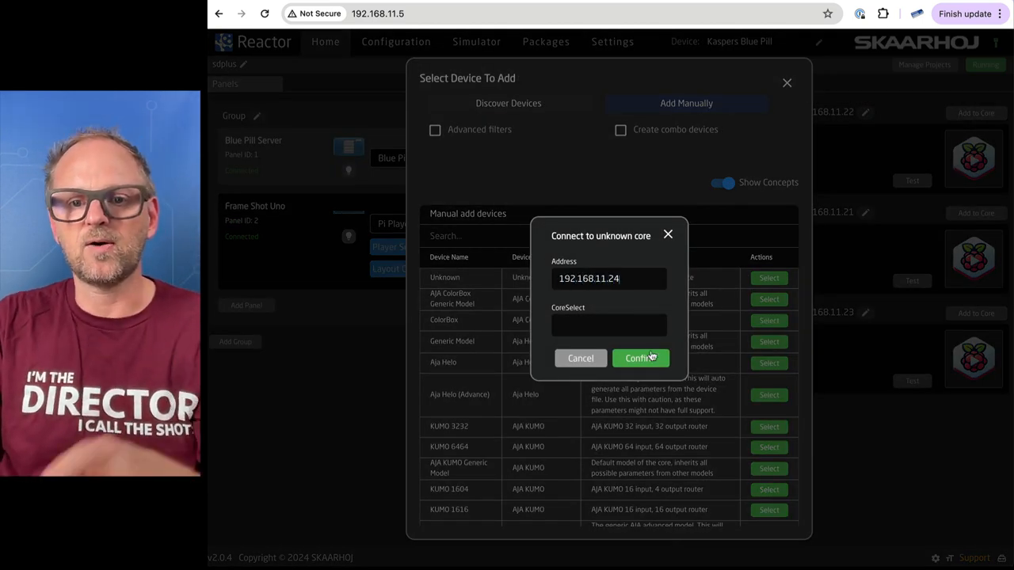
left_click(640, 358)
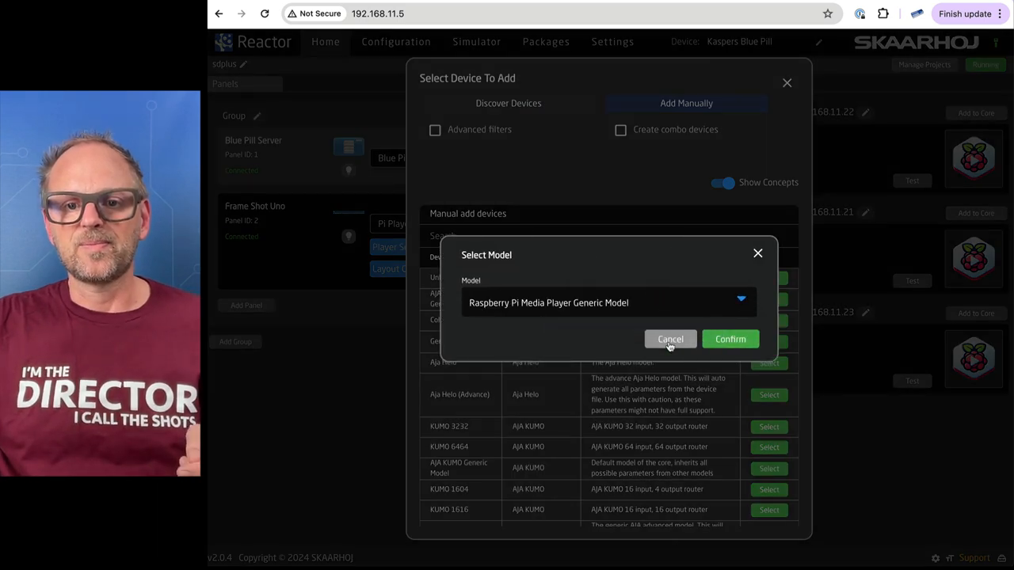
left_click(729, 339)
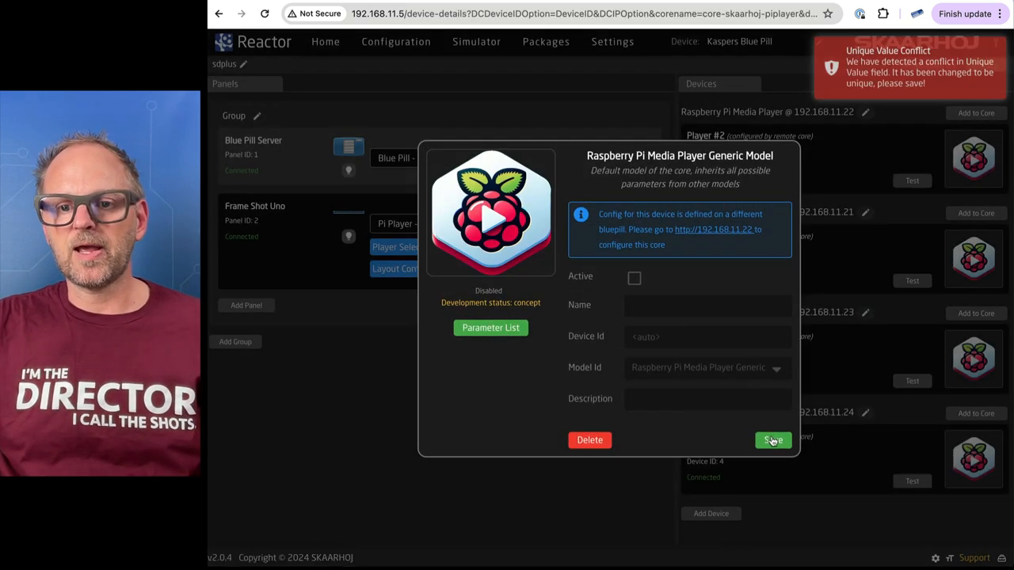
left_click(772, 441)
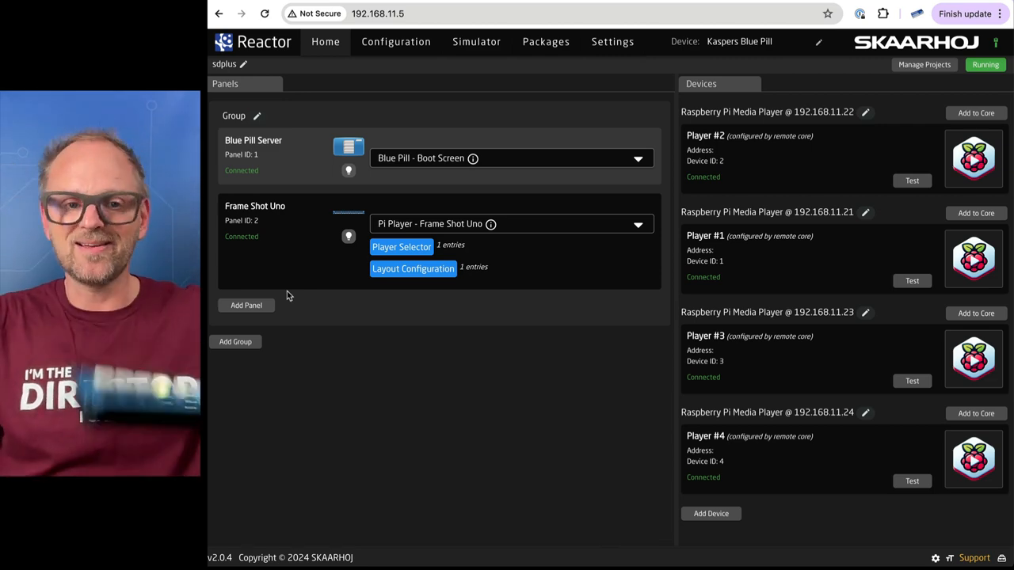
Grow the Frame Shot Uno Player Selector from two to four entries with device IDs set.
left_click(401, 247)
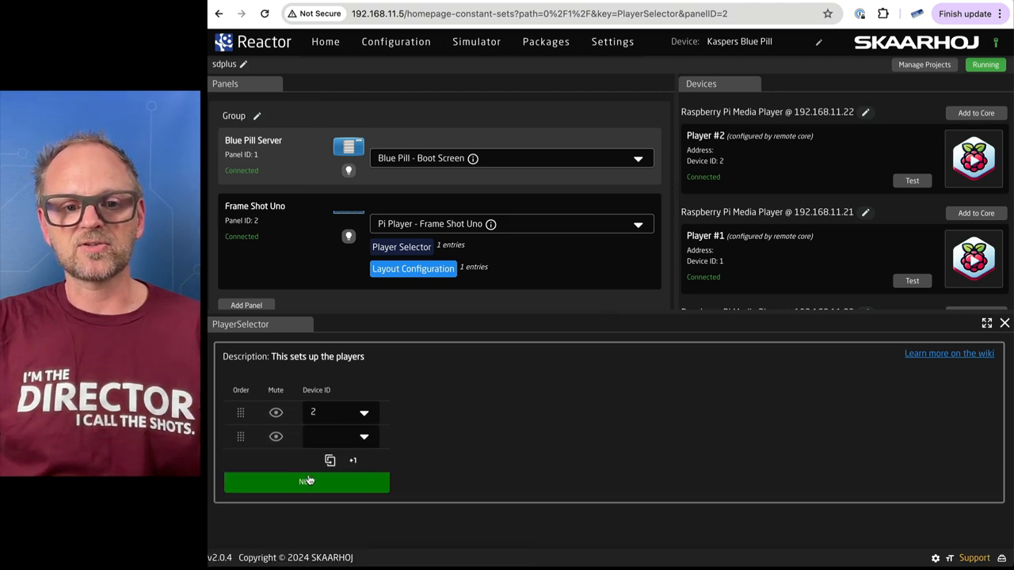
left_click(307, 481)
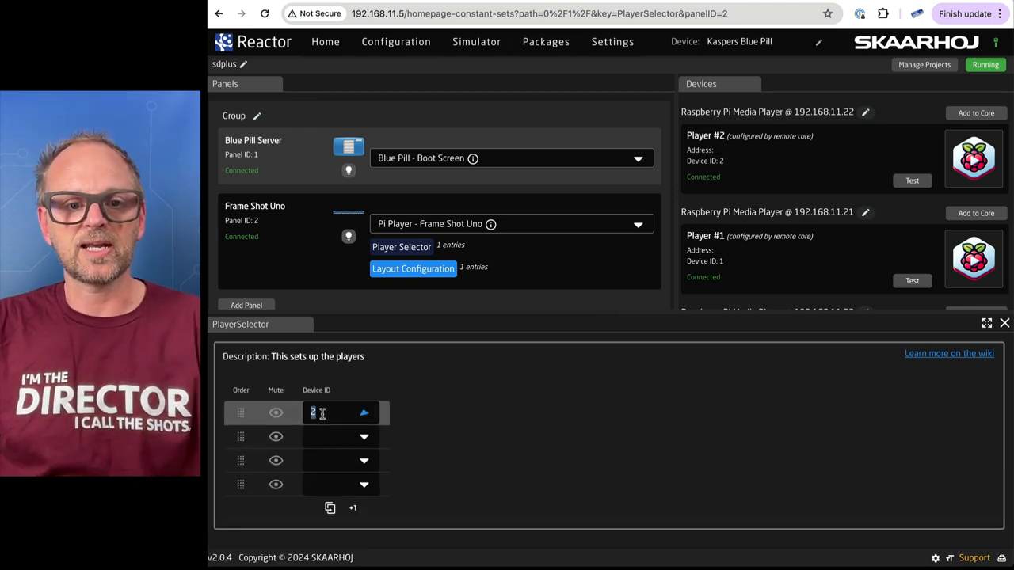
type("1")
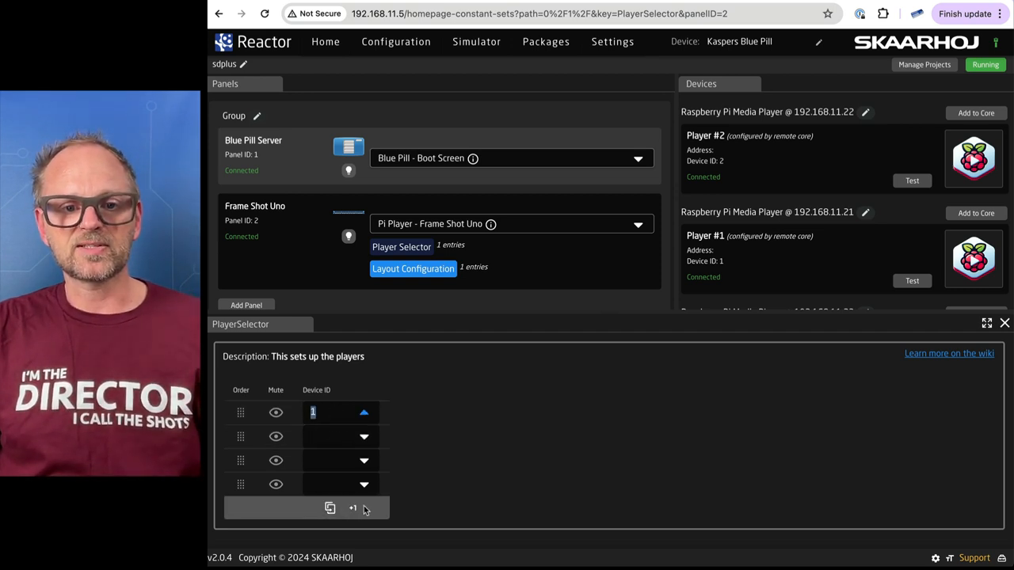
left_click(352, 507)
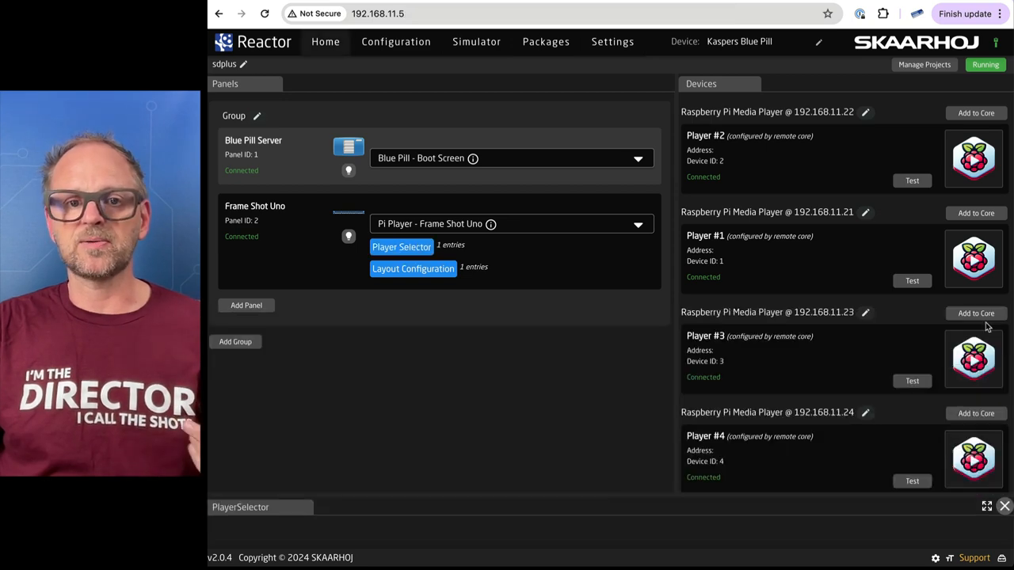
left_click(412, 269)
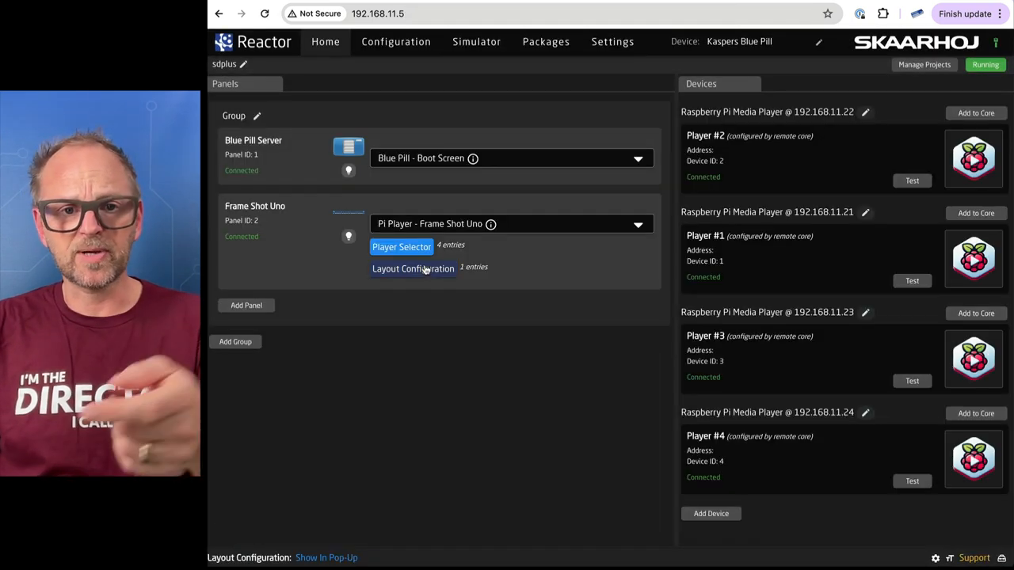
left_click(412, 269)
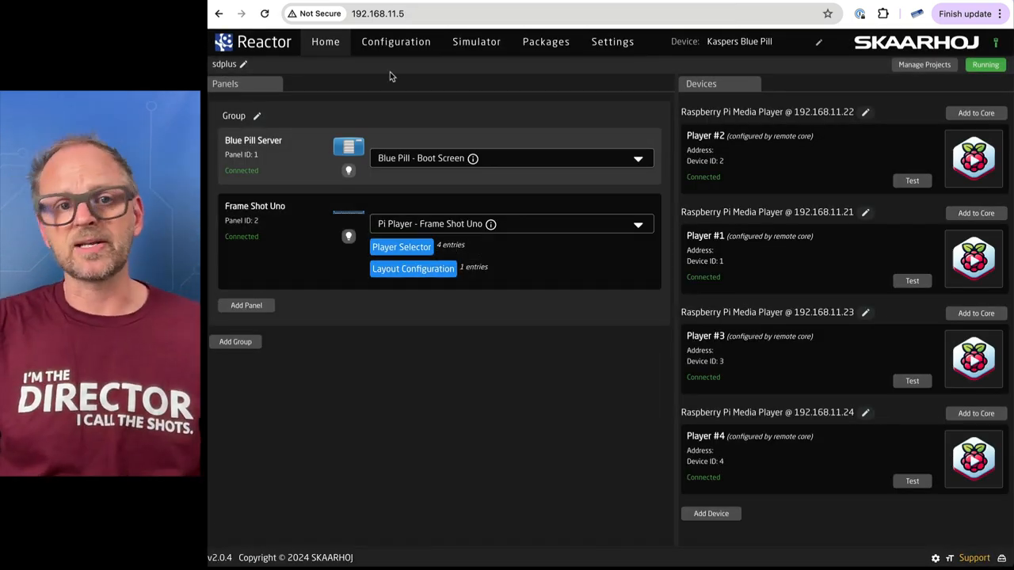
Show the Frame Shot Uno panel with Player 1–4 slots in the Simulator.
left_click(476, 42)
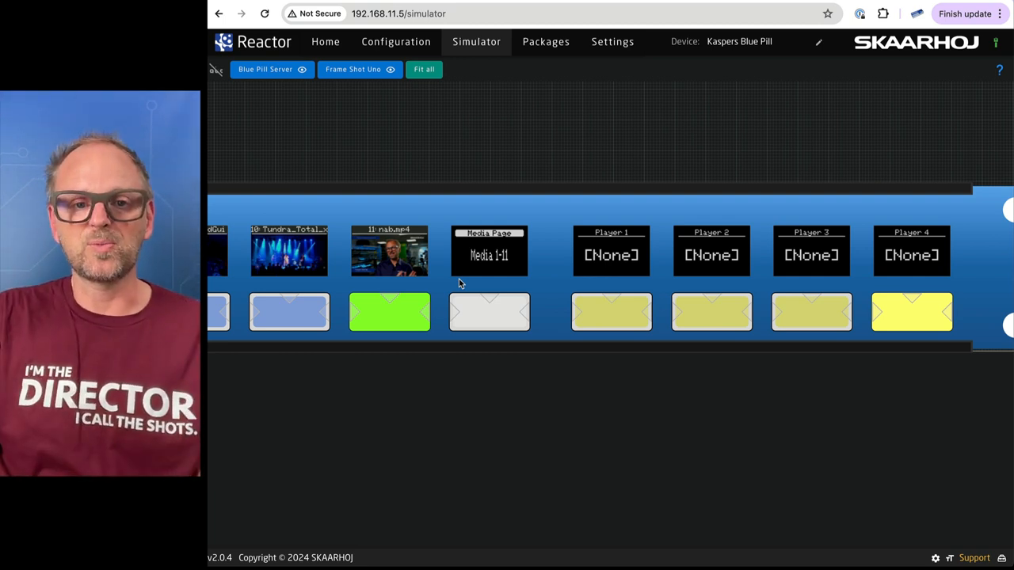
Fit the whole panel, then press clip buttons to switch media on the Camera 1–4 outputs.
left_click(389, 310)
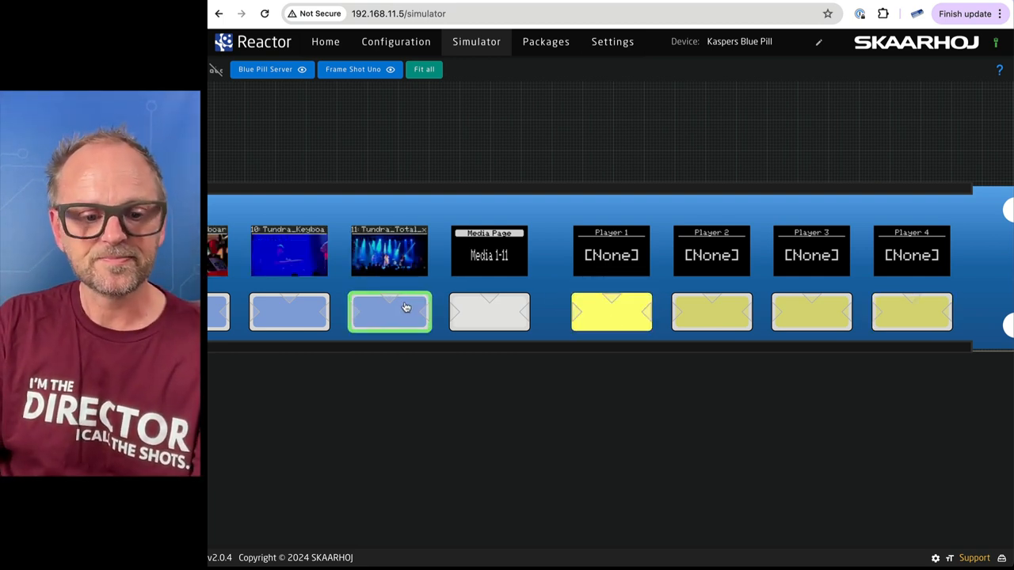
left_click(425, 70)
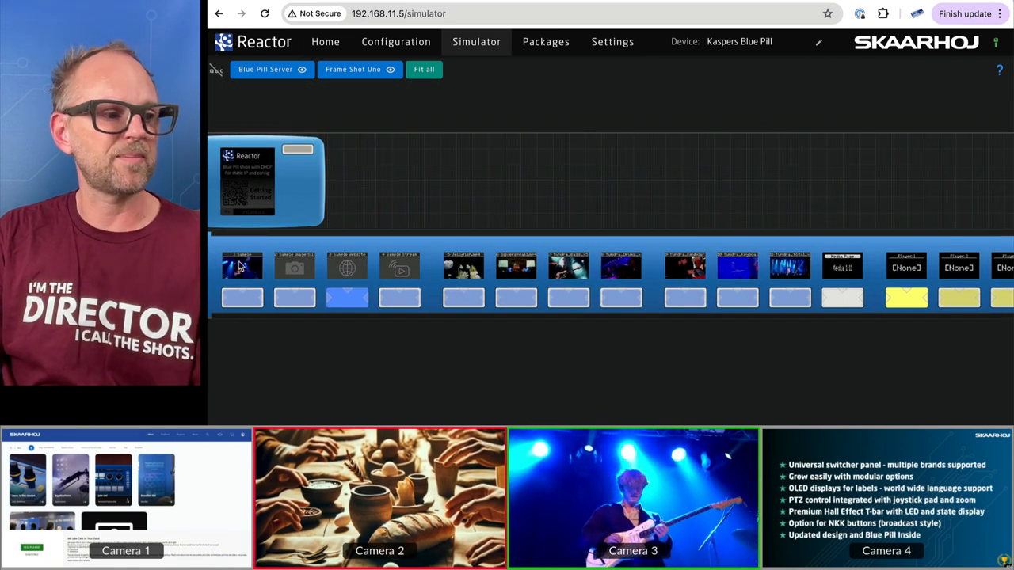
left_click(242, 298)
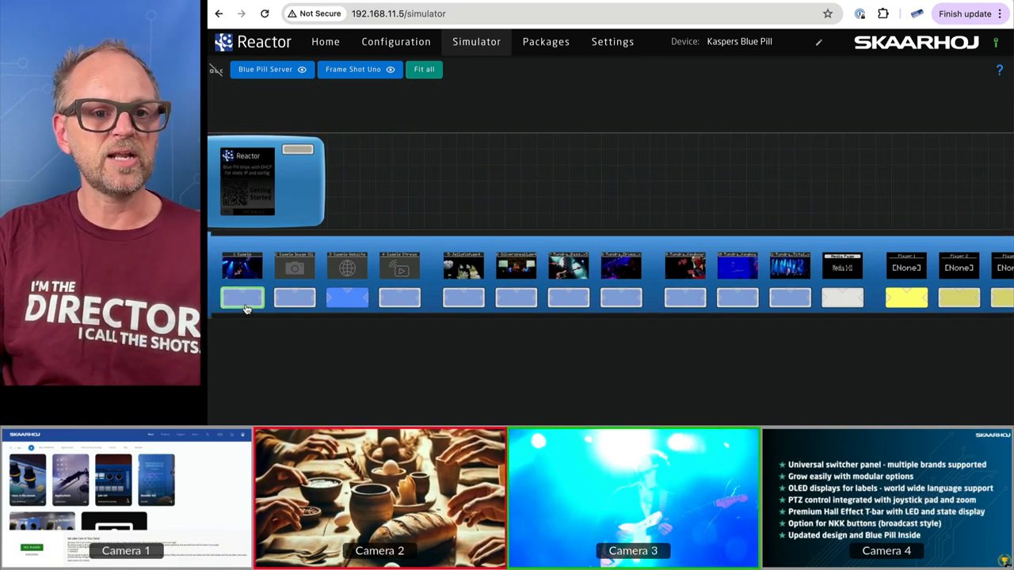
left_click(241, 298)
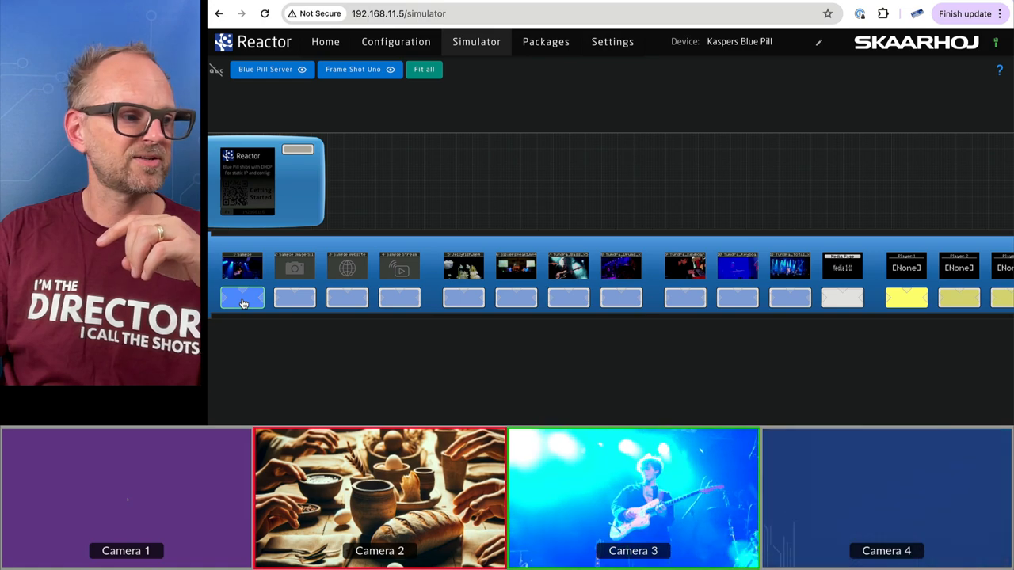
left_click(242, 298)
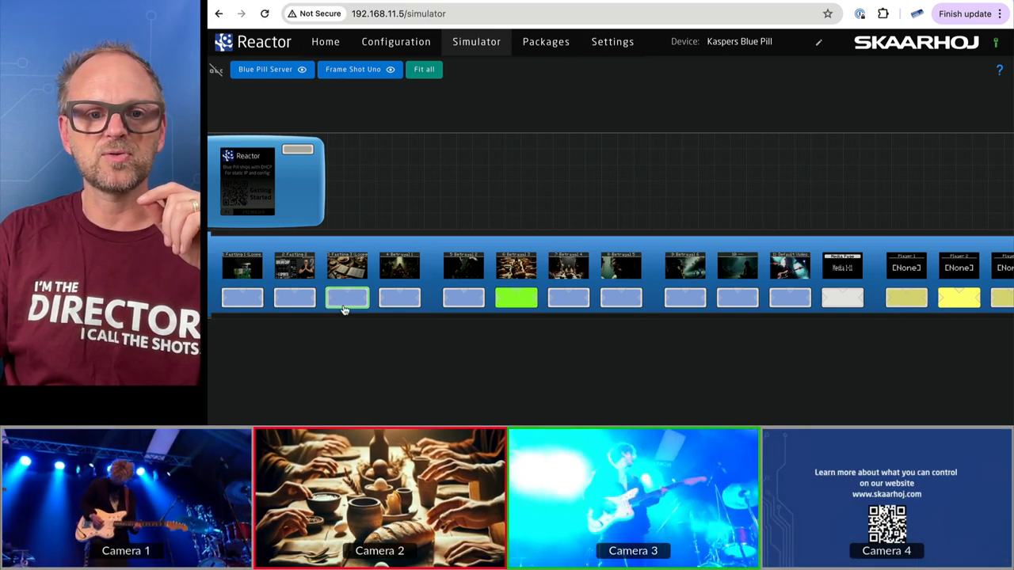
left_click(347, 298)
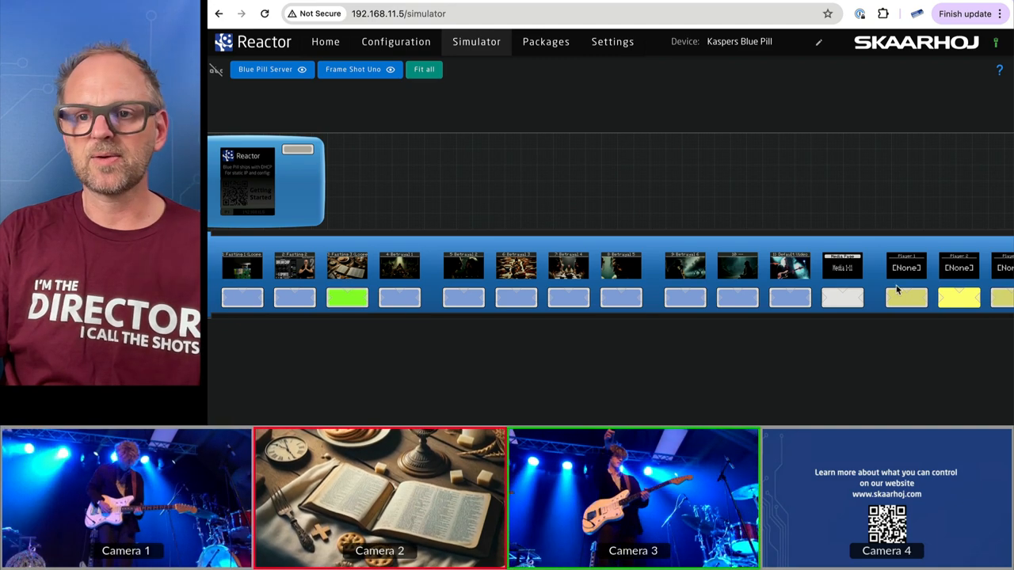
left_click(345, 298)
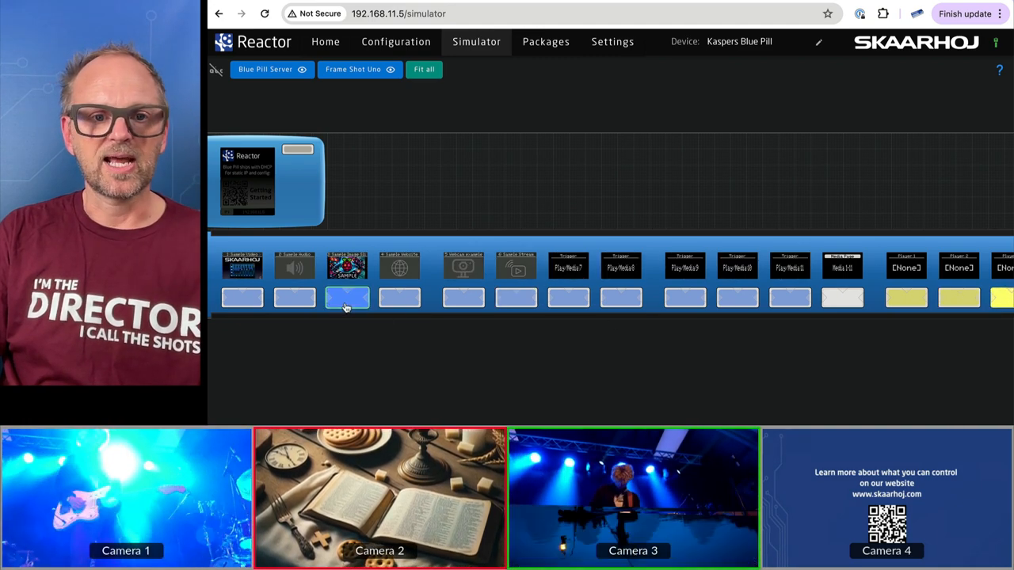